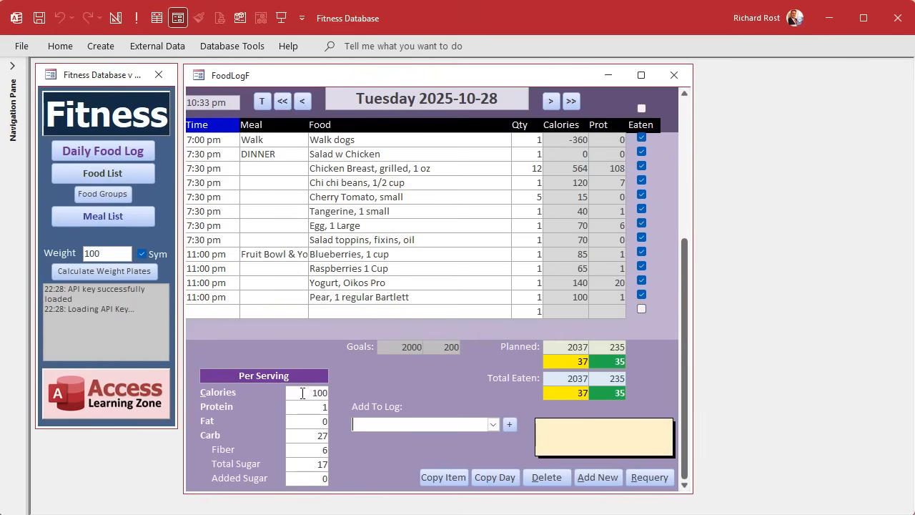
Change the pear's per-serving calories to 50, bringing planned and eaten totals to 1987 (-13).
{"action": "left_click", "coordinate": [308, 393]}
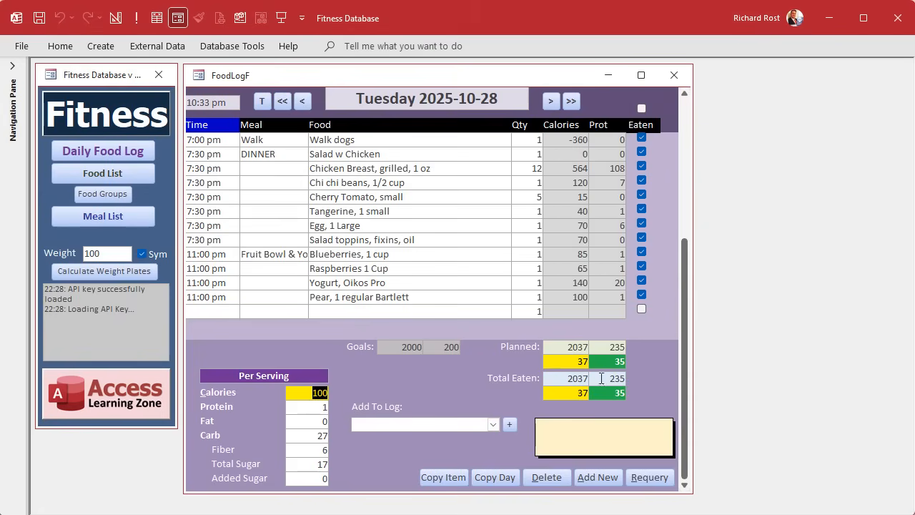
{"action": "mouse_move", "coordinate": [377, 235]}
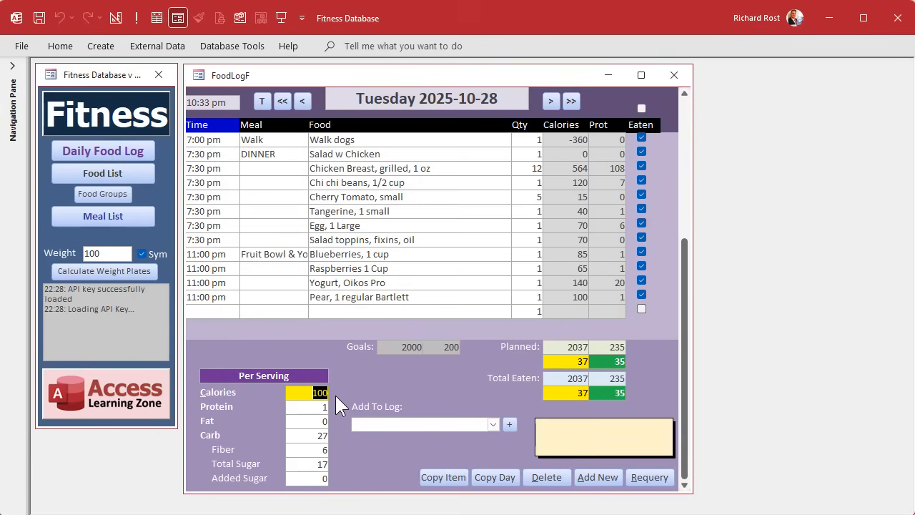
{"action": "type", "text": "50"}
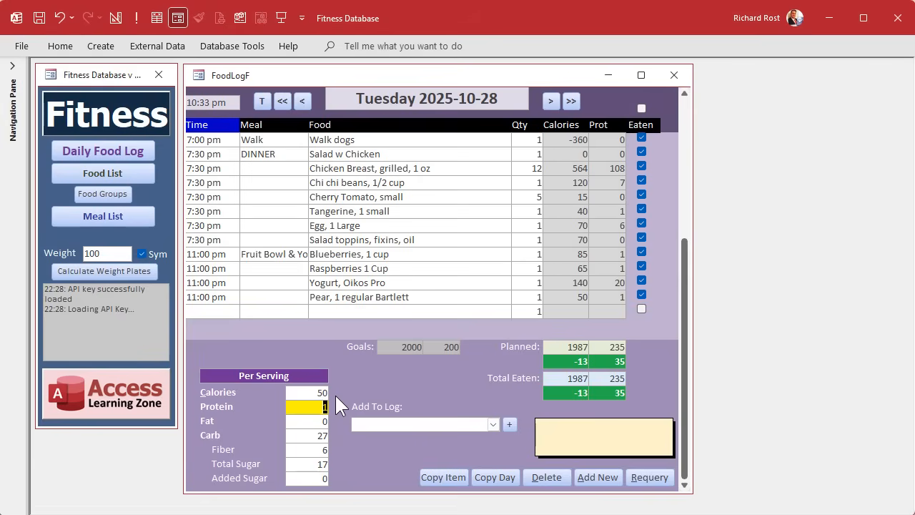
{"action": "left_click", "coordinate": [307, 392]}
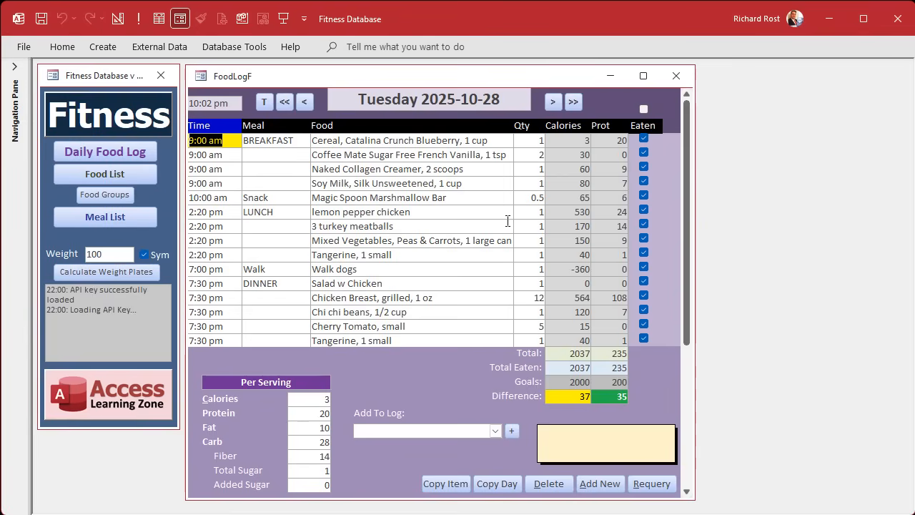
Scroll to the 7:30 pm Tangerine row to show its nutrition (40 calories, 10 carbs).
{"action": "scroll", "scroll_direction": "down", "scroll_amount": 3}
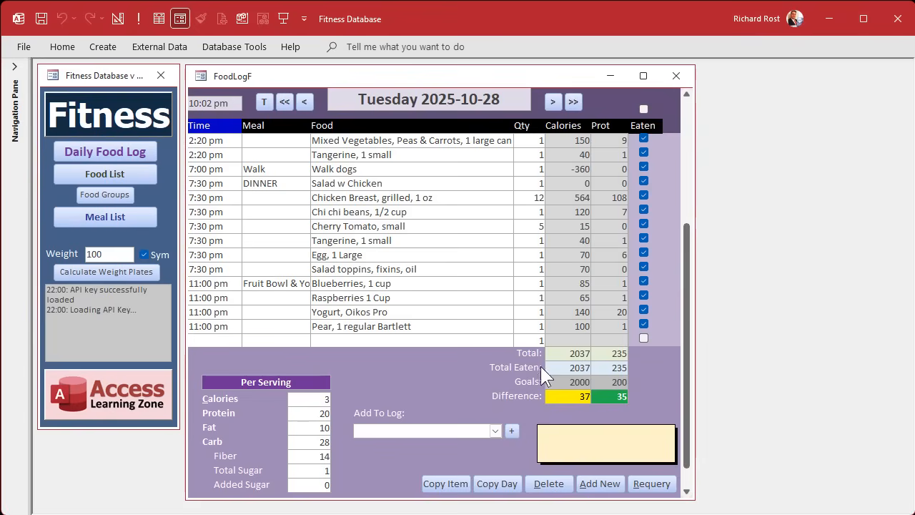
{"action": "mouse_move", "coordinate": [537, 364]}
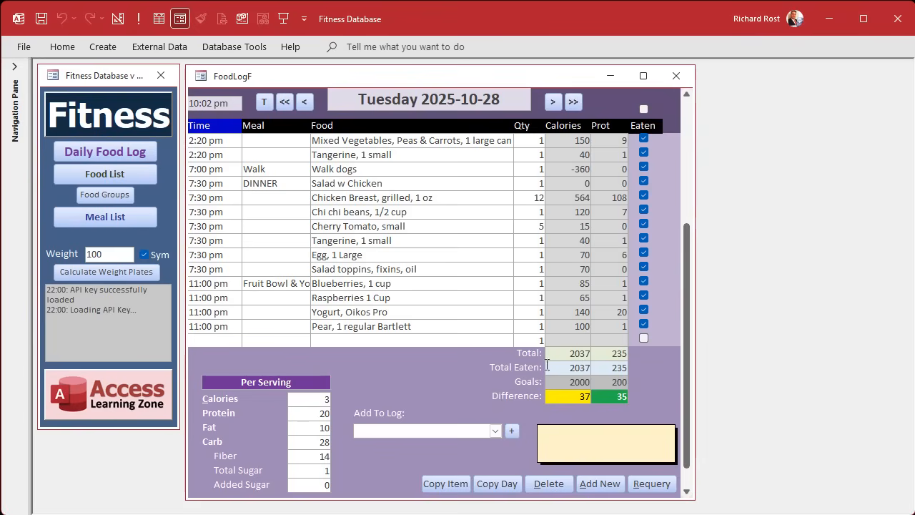
{"action": "mouse_move", "coordinate": [606, 179]}
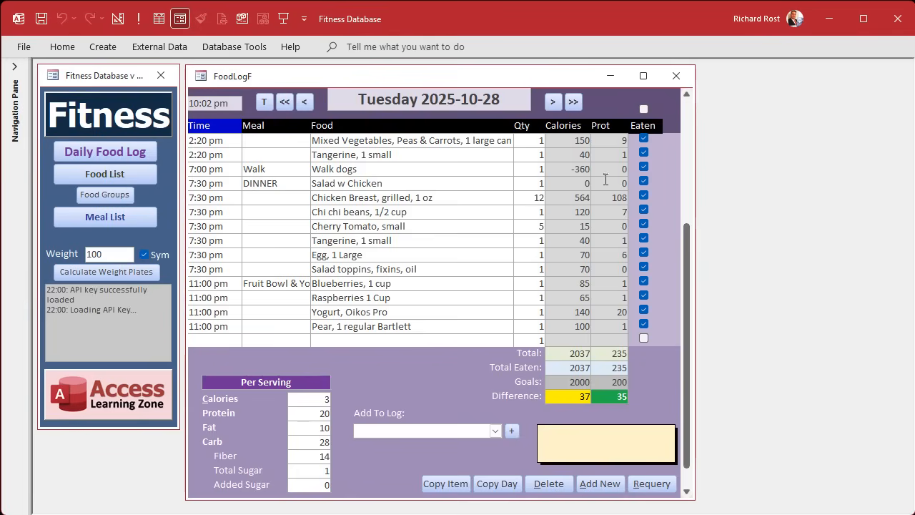
{"action": "mouse_move", "coordinate": [375, 200]}
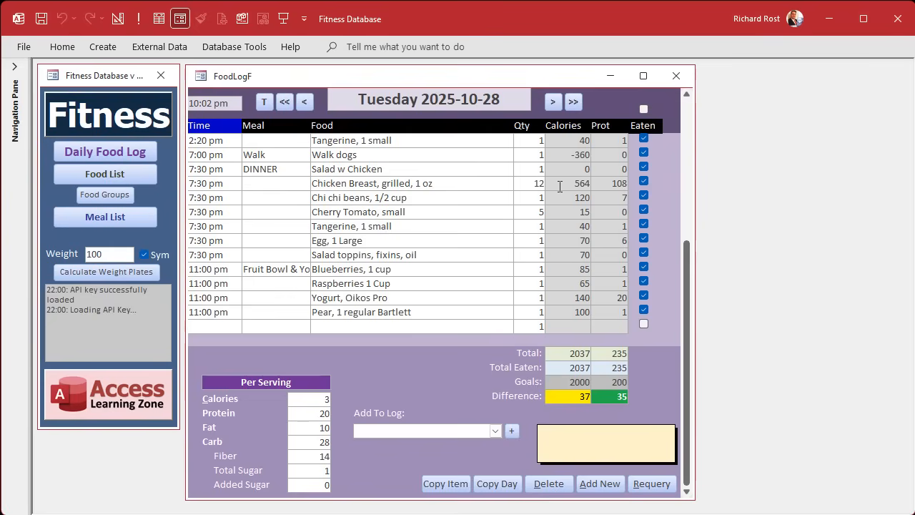
{"action": "mouse_move", "coordinate": [320, 189]}
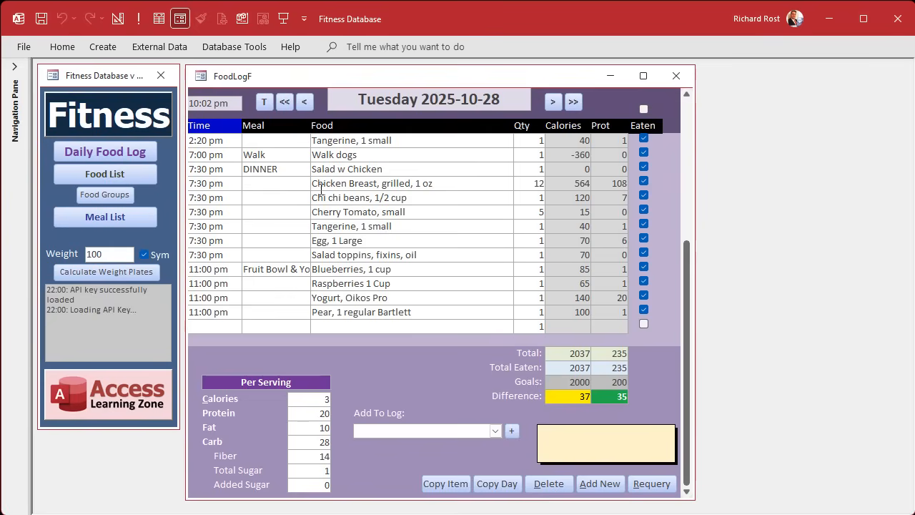
{"action": "mouse_move", "coordinate": [378, 211]}
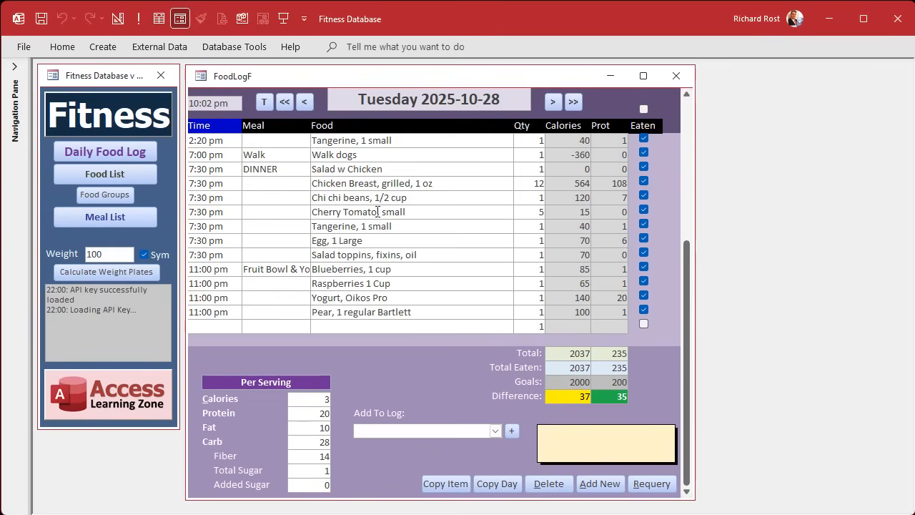
{"action": "left_click", "coordinate": [351, 226]}
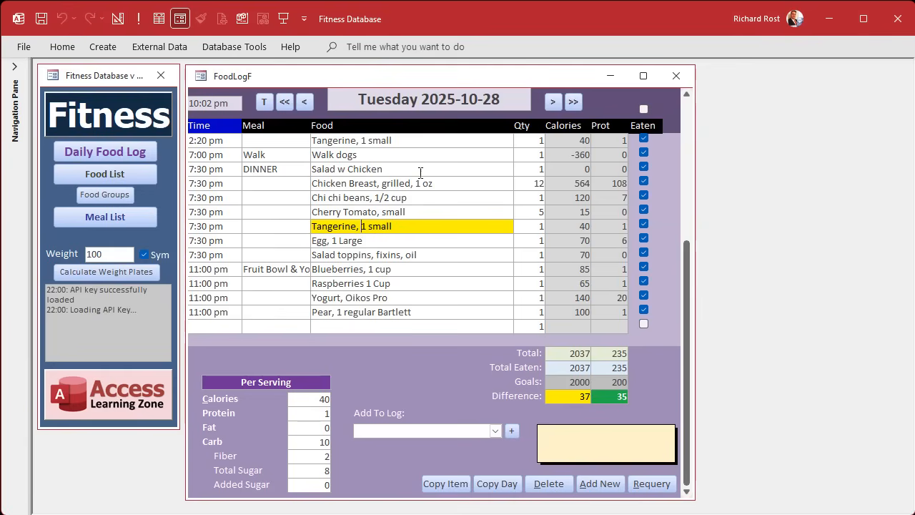
{"action": "mouse_move", "coordinate": [572, 365]}
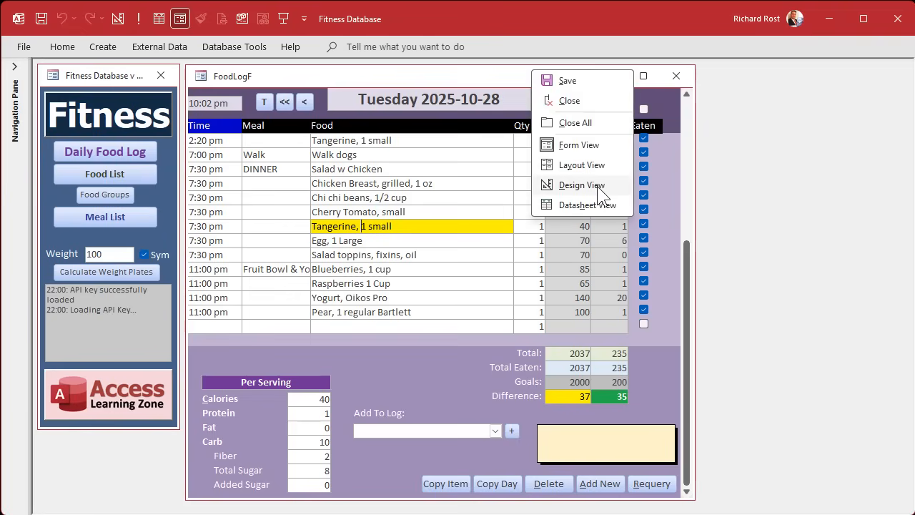
In Design View, rename the Total label to Planned and move the difference boxes beneath it.
{"action": "left_click", "coordinate": [582, 184]}
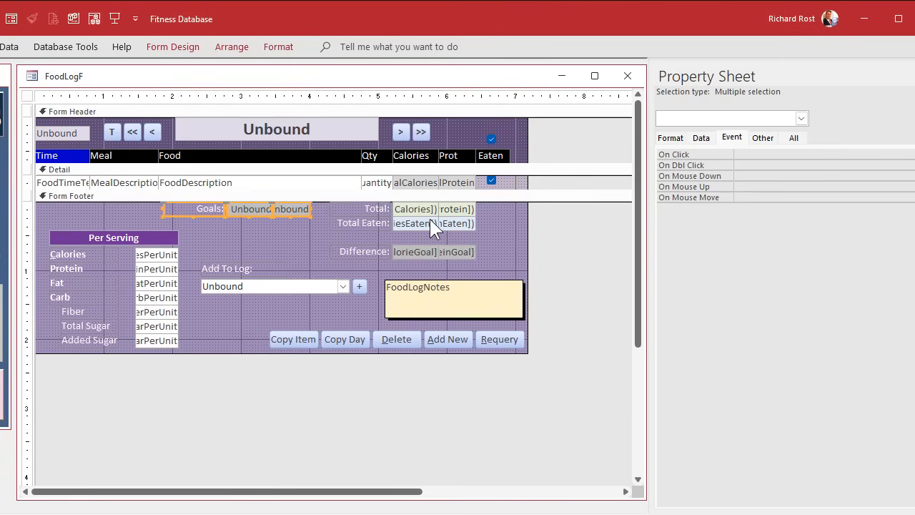
{"action": "left_click", "coordinate": [377, 208]}
{"action": "type", "text": "Plann"}
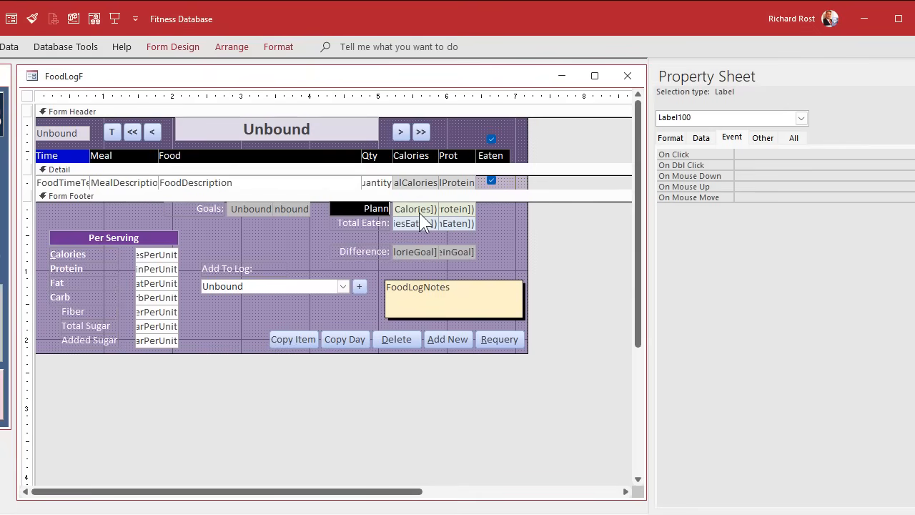
{"action": "left_click", "coordinate": [370, 208]}
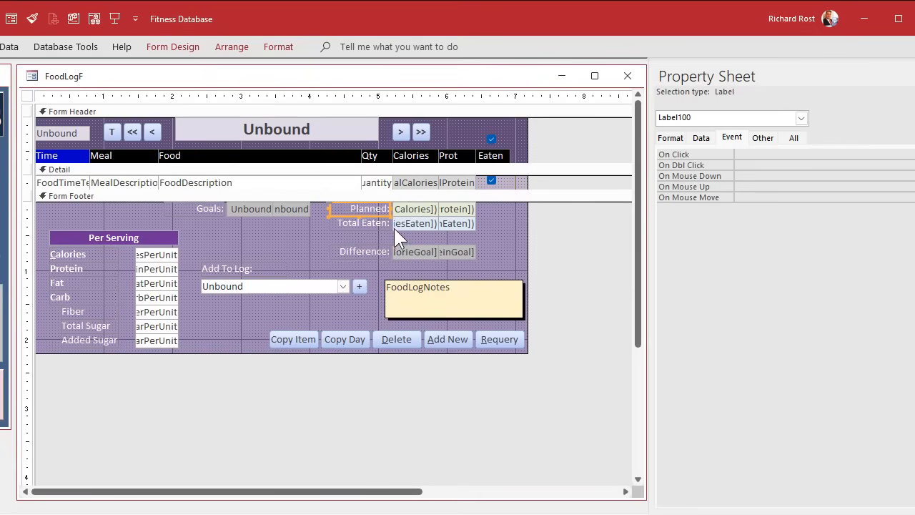
{"action": "left_click", "coordinate": [364, 252]}
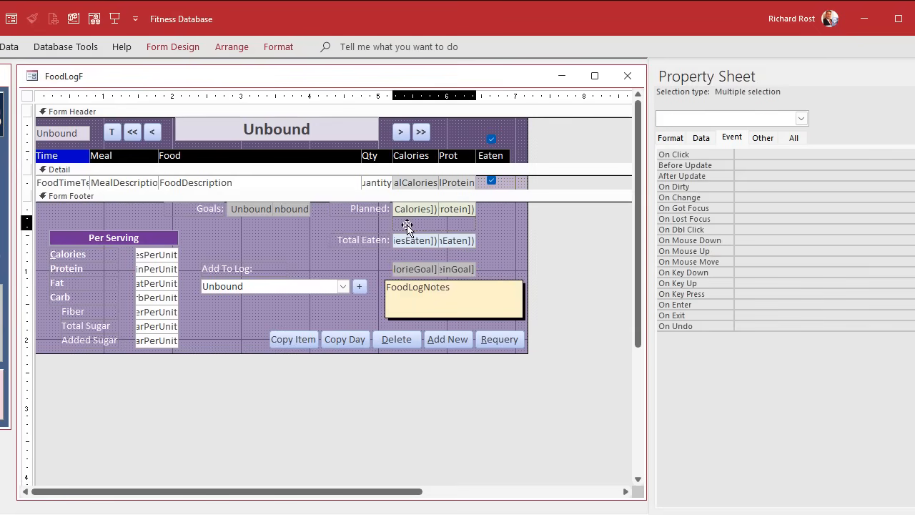
{"action": "left_click", "coordinate": [493, 257]}
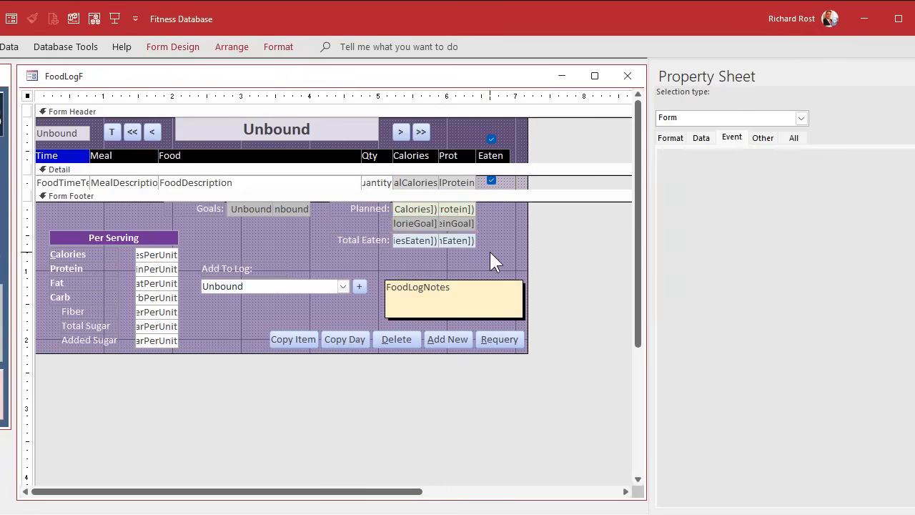
Base the calorie difference formula on SumTotalCalories and preview the form.
{"action": "left_click", "coordinate": [413, 223]}
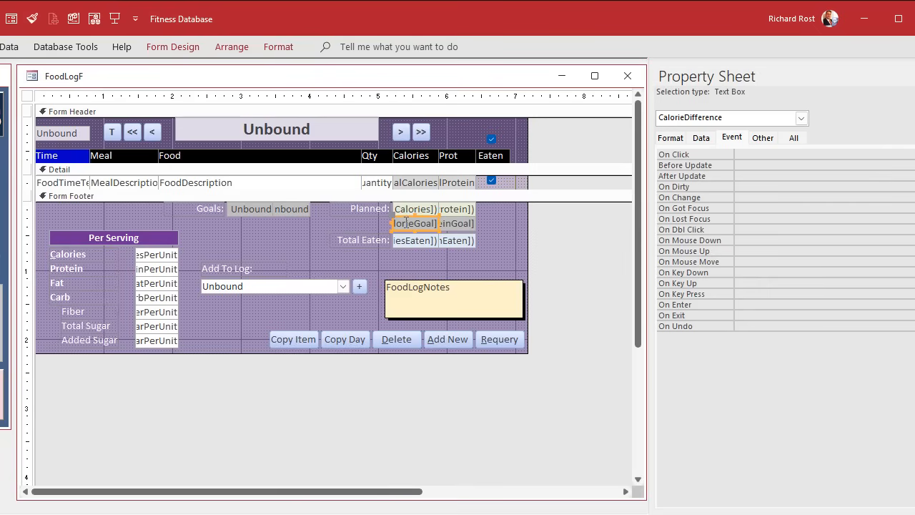
{"action": "left_click", "coordinate": [794, 137]}
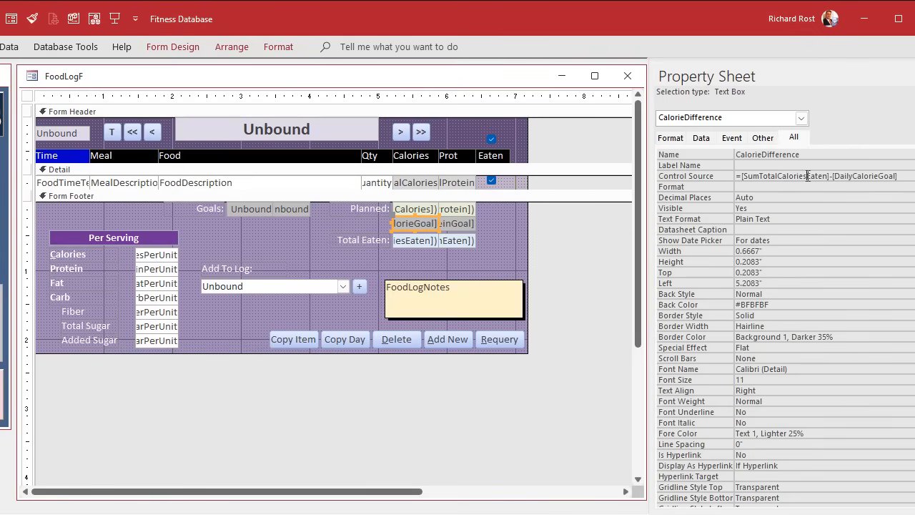
{"action": "double_click", "coordinate": [817, 176]}
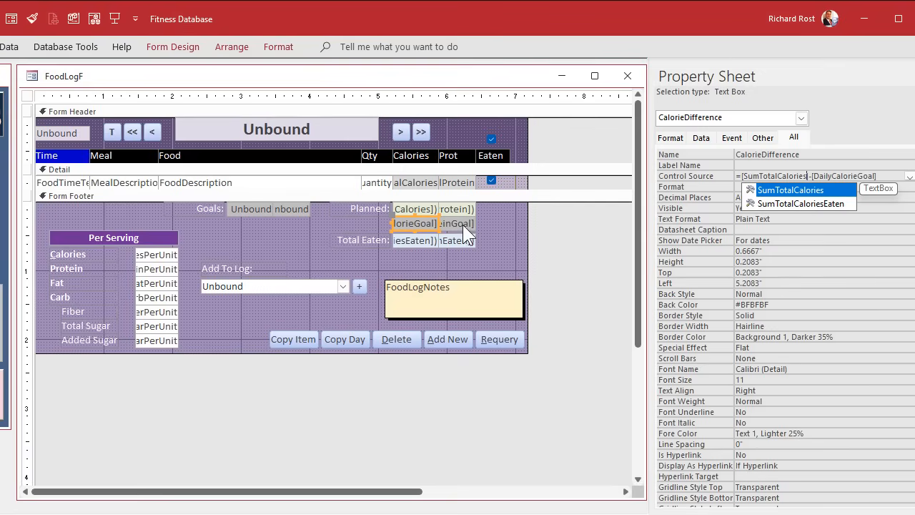
{"action": "left_click", "coordinate": [456, 224]}
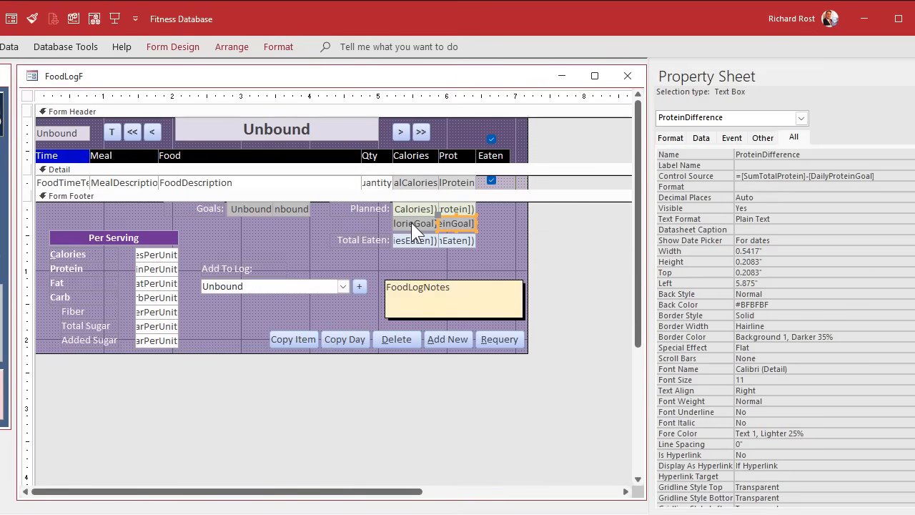
{"action": "left_click", "coordinate": [415, 223]}
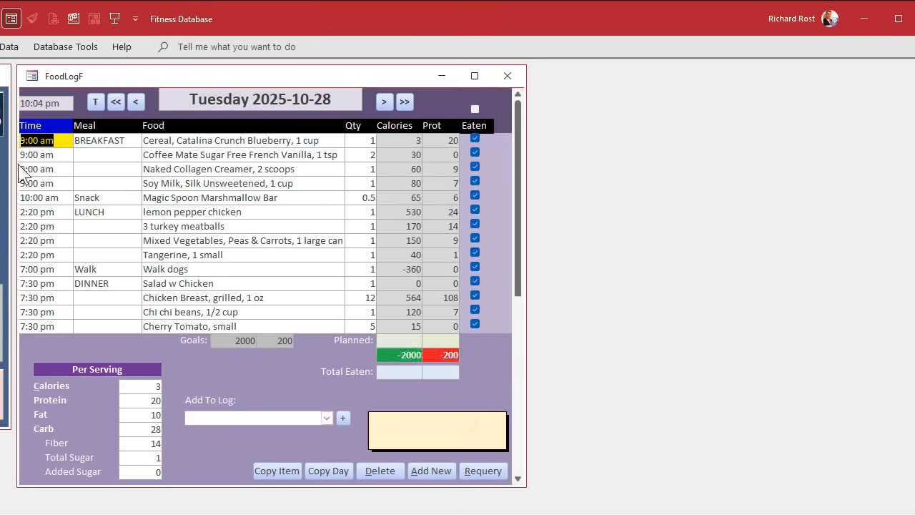
Untick Eaten on the first breakfast items, dropping Total Eaten to 1944, then return to Design View.
{"action": "left_click", "coordinate": [483, 470]}
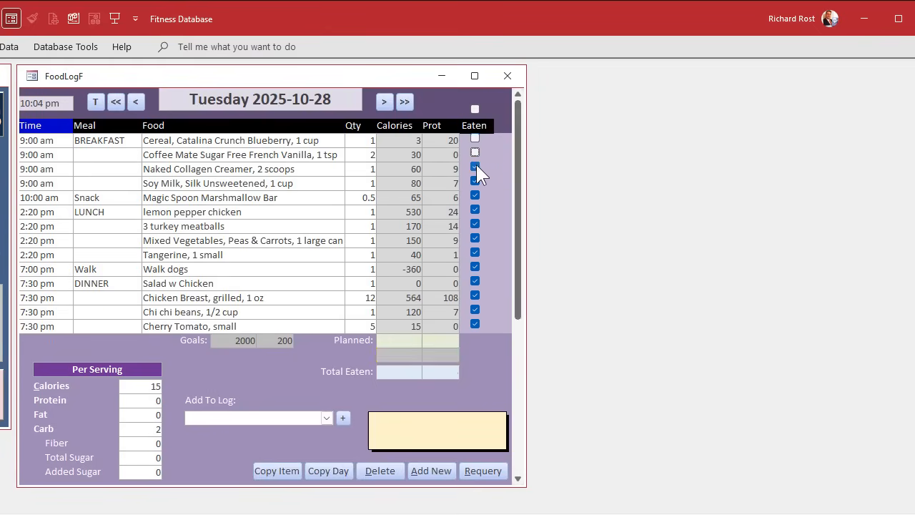
{"action": "left_click", "coordinate": [475, 169]}
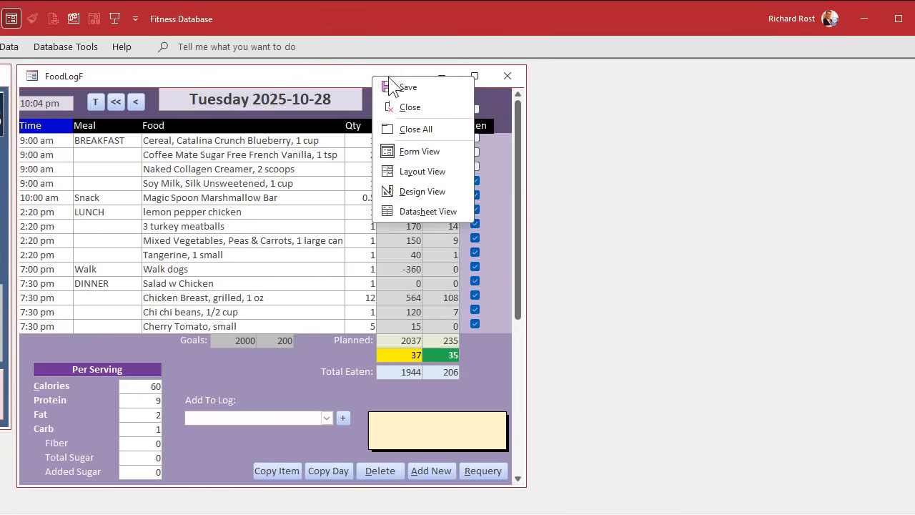
{"action": "left_click", "coordinate": [422, 191]}
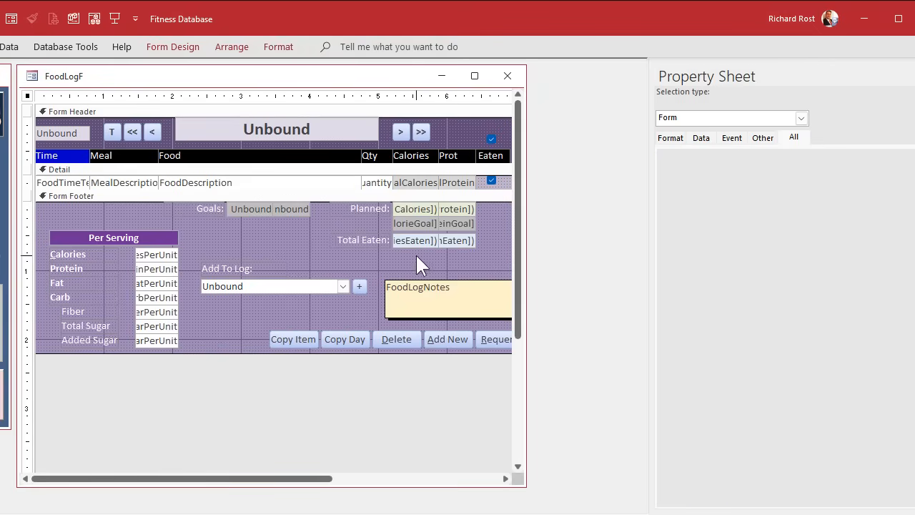
Copy both difference boxes into the Total Eaten row.
{"action": "left_click", "coordinate": [434, 241]}
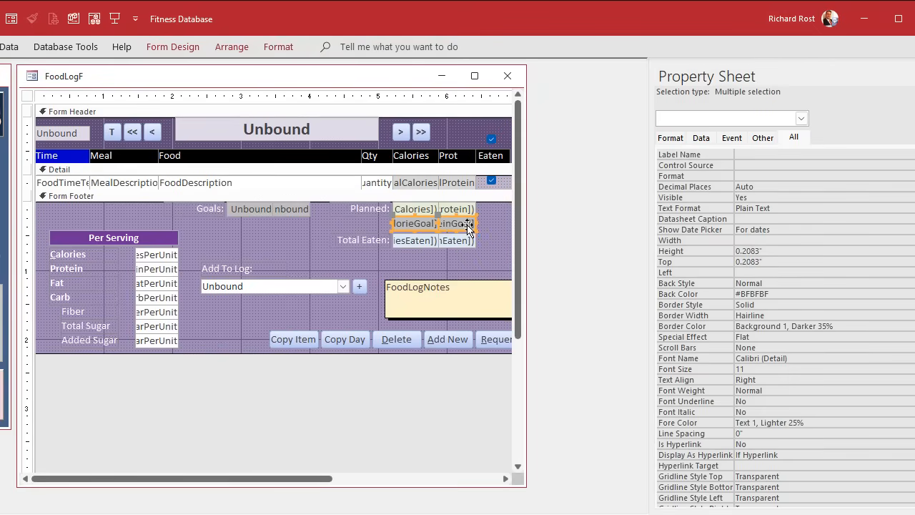
{"action": "left_click", "coordinate": [435, 223]}
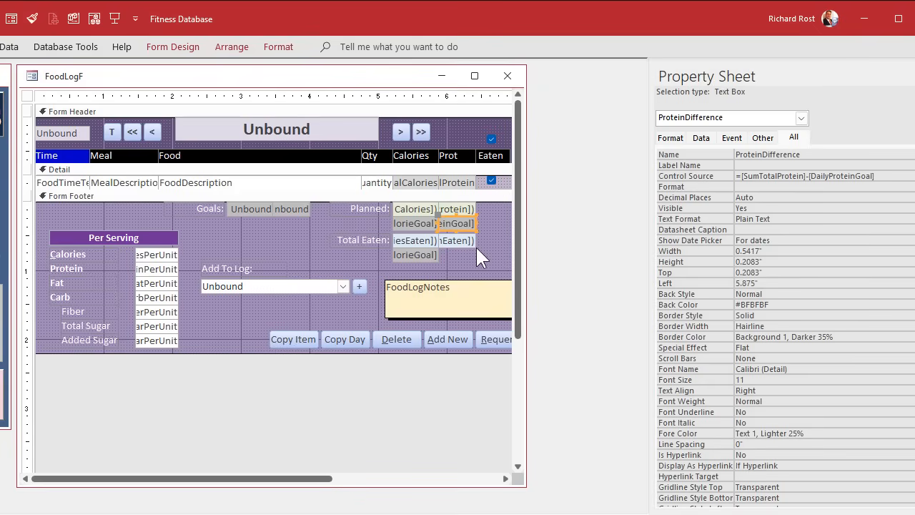
{"action": "left_click", "coordinate": [456, 242]}
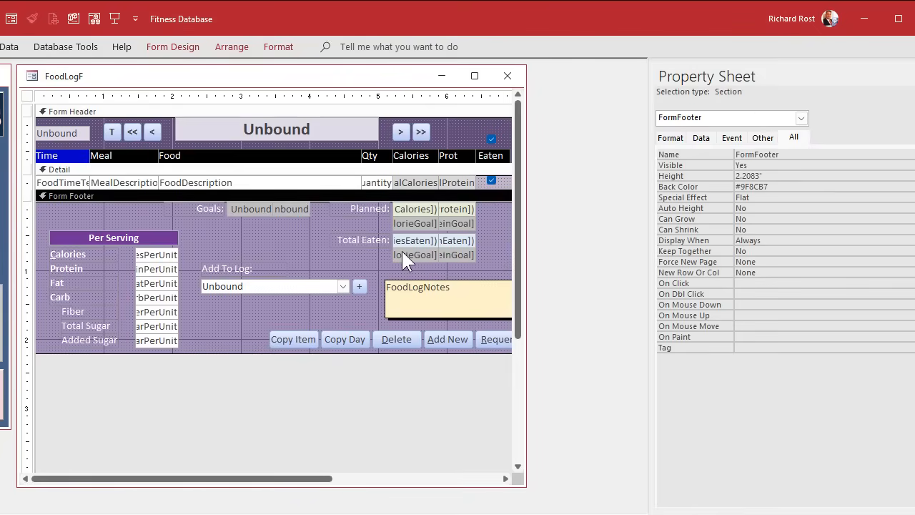
Name the copy CalorieDifferenceEaten with formula =[SumTotalCaloriesEaten]-[DailyCalorieGoal], then select ProteinDifference.
{"action": "left_click", "coordinate": [415, 223]}
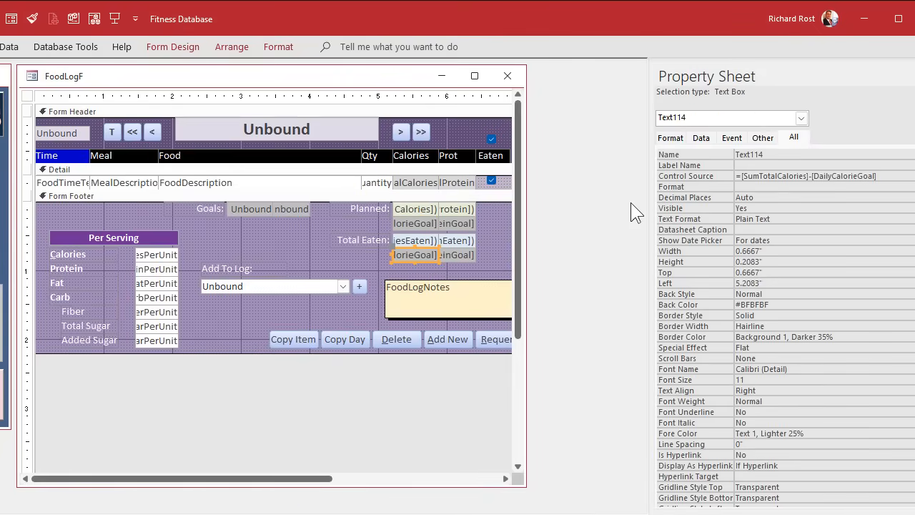
{"action": "type", "text": "CalorieDifferenceEaten"}
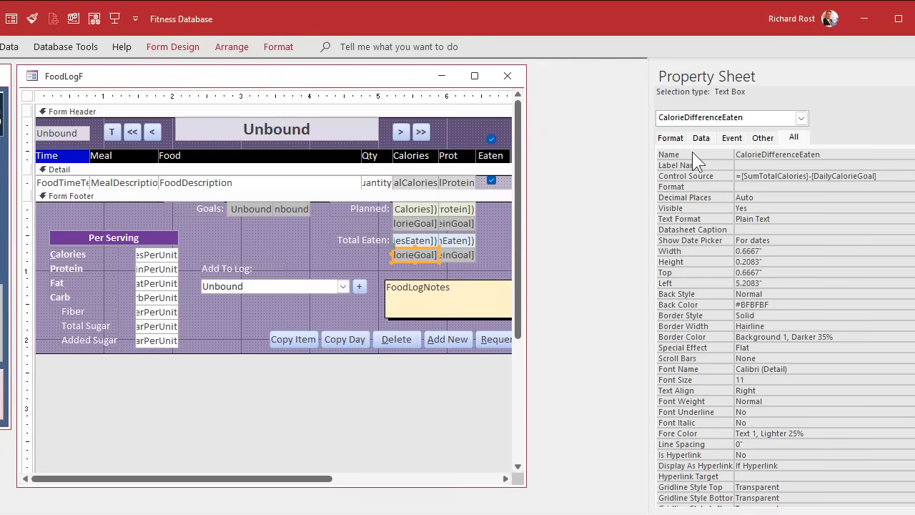
{"action": "left_click", "coordinate": [822, 176]}
{"action": "type", "text": "Eaten"}
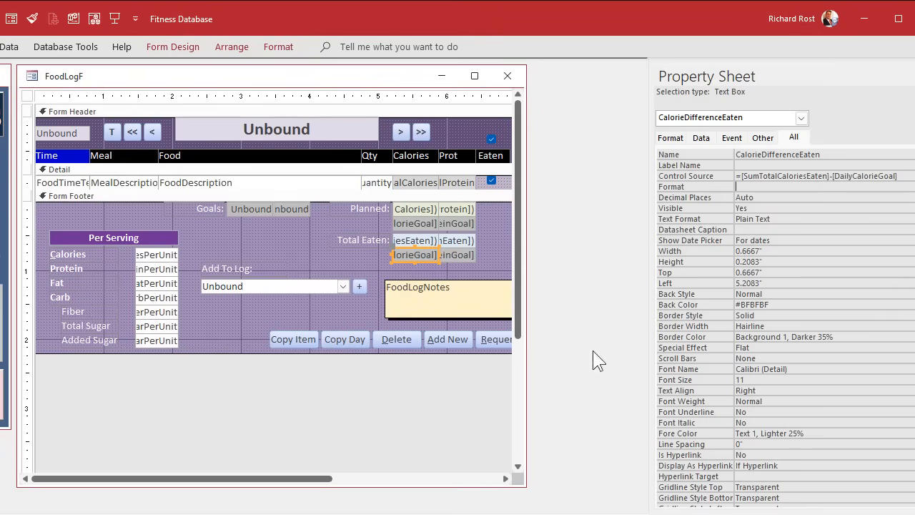
{"action": "left_click", "coordinate": [449, 223]}
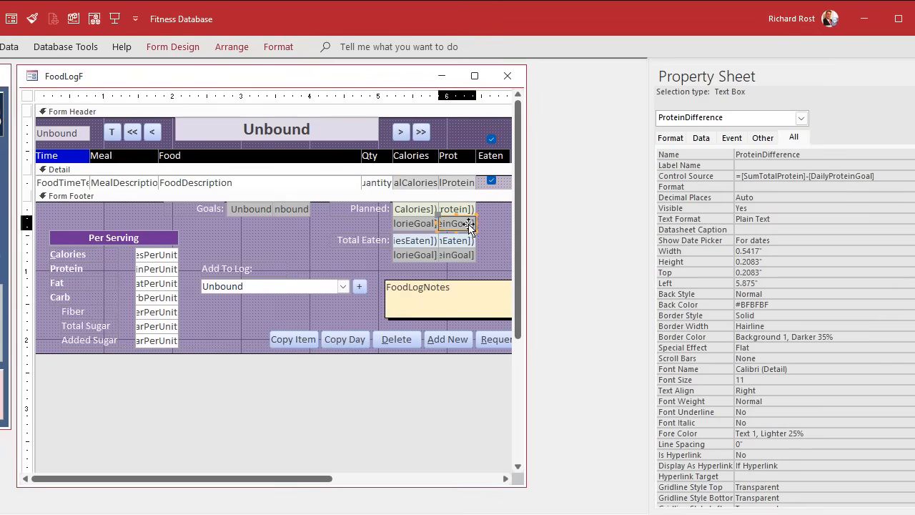
{"action": "left_click", "coordinate": [458, 254]}
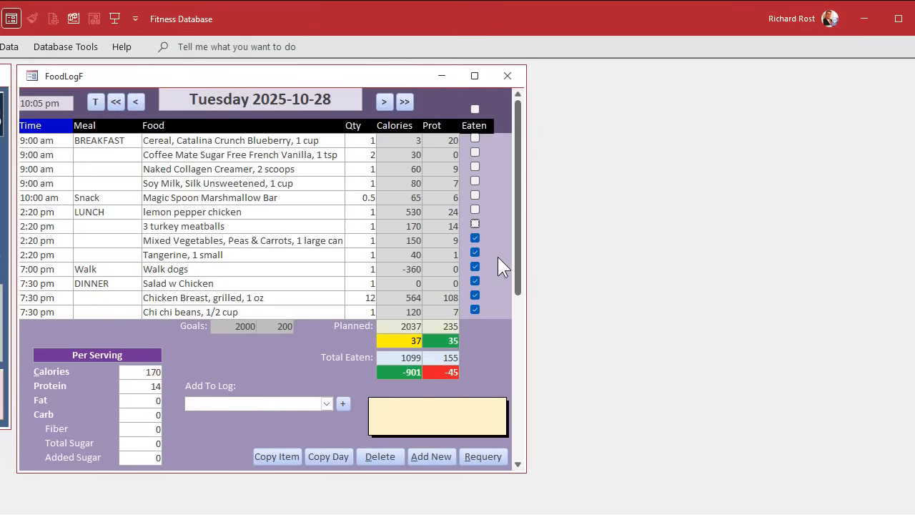
{"action": "mouse_move", "coordinate": [472, 400]}
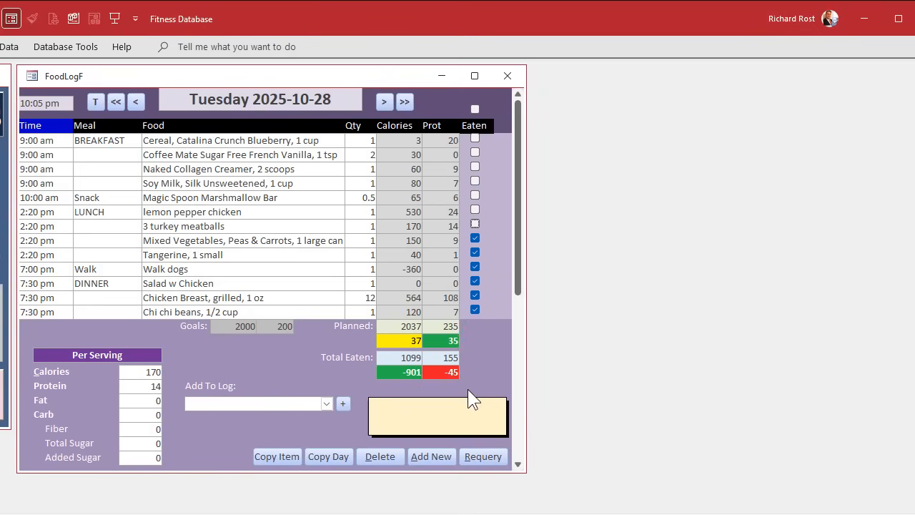
Mark the turkey meatballs and all of Tuesday's items as eaten.
{"action": "left_click", "coordinate": [475, 226]}
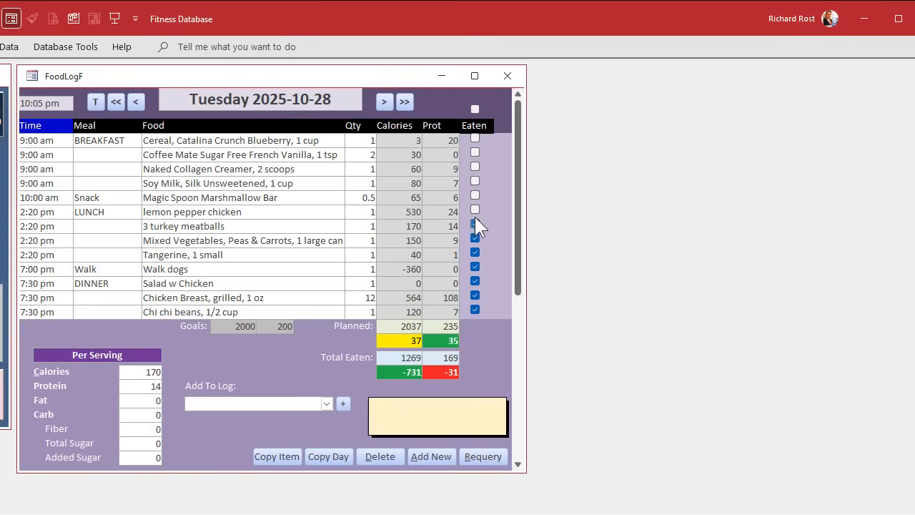
{"action": "left_click", "coordinate": [475, 109]}
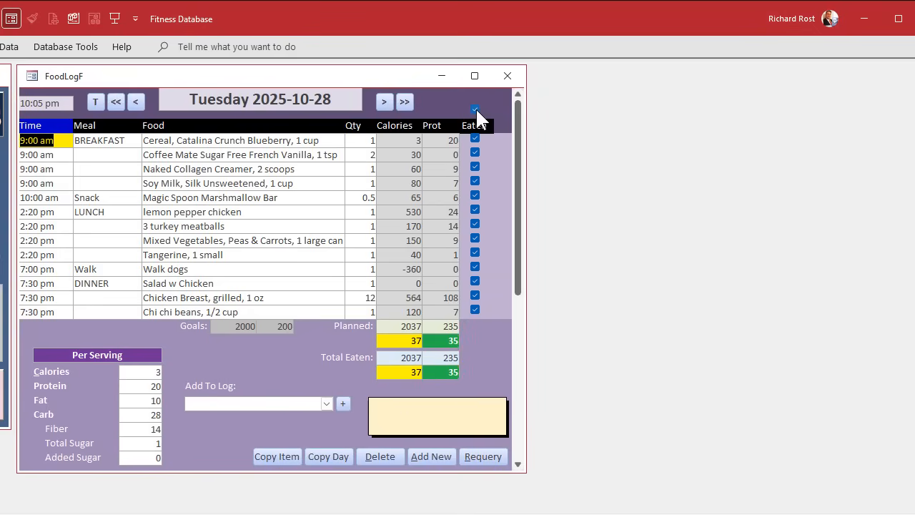
{"action": "scroll", "scroll_direction": "down", "scroll_amount": 3}
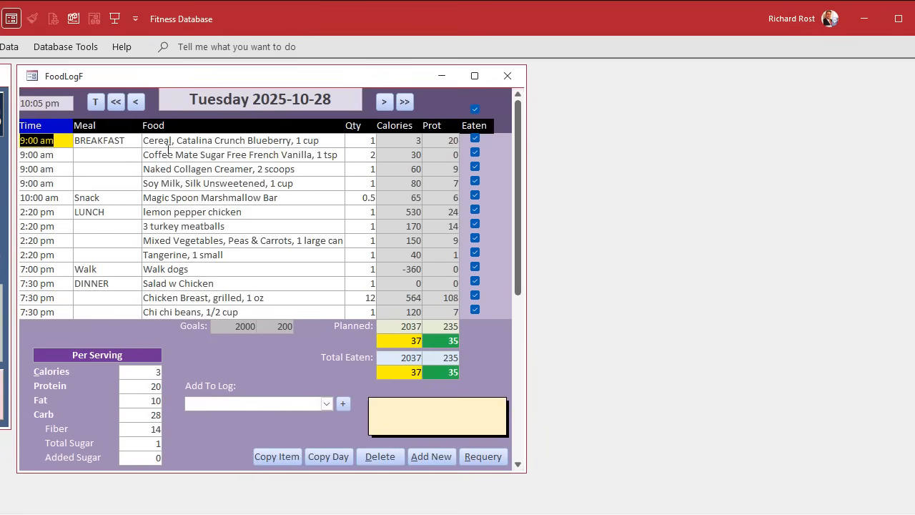
Mark all of Monday's items as eaten, then return to Tuesday's log.
{"action": "left_click", "coordinate": [135, 101]}
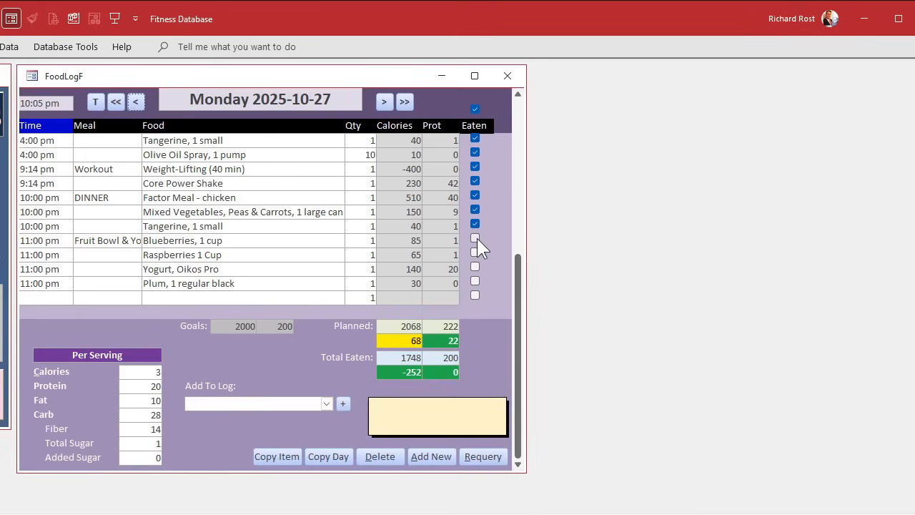
{"action": "left_click", "coordinate": [475, 281]}
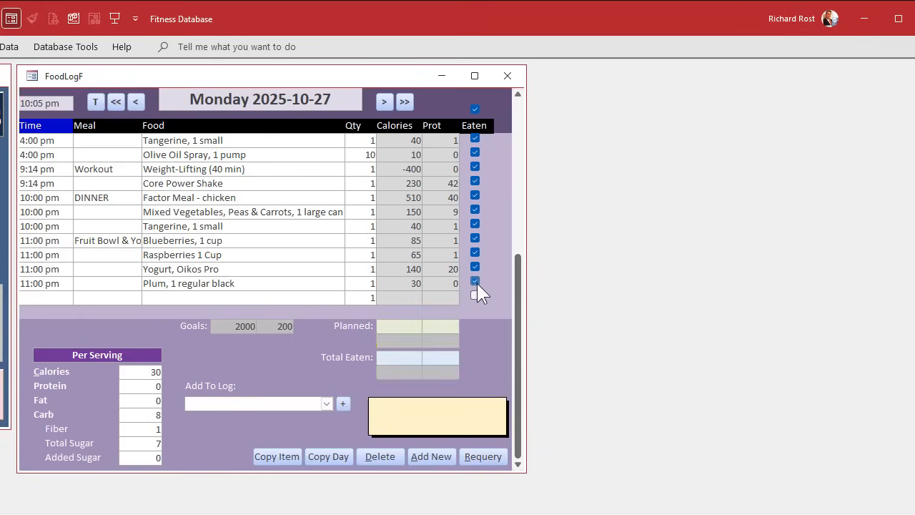
{"action": "left_click", "coordinate": [475, 281]}
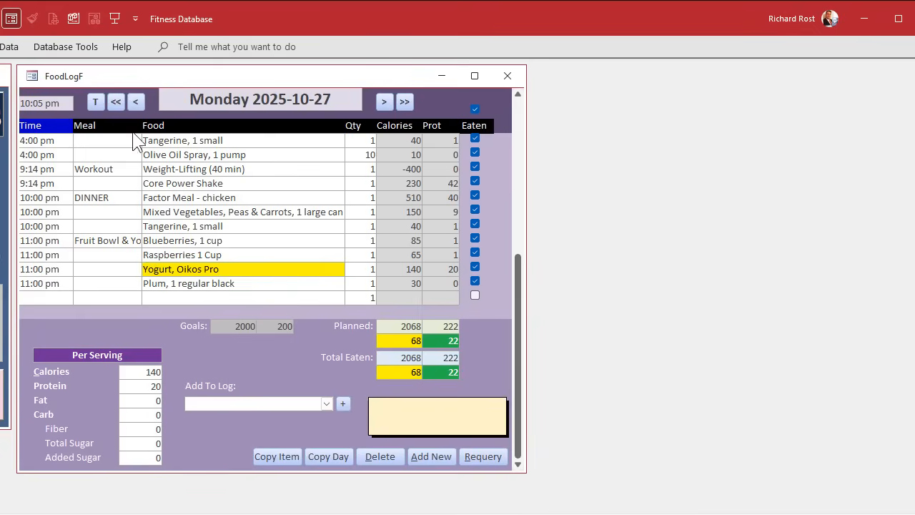
{"action": "left_click", "coordinate": [384, 101]}
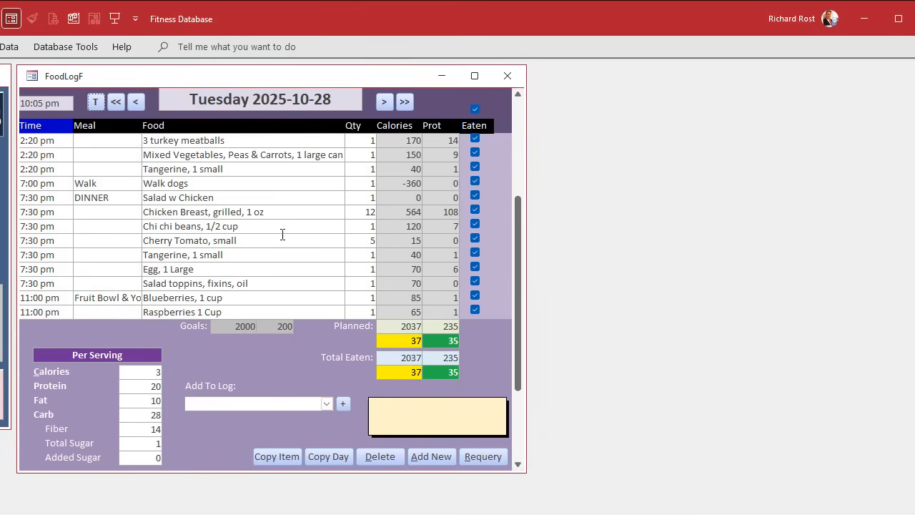
{"action": "mouse_move", "coordinate": [286, 356]}
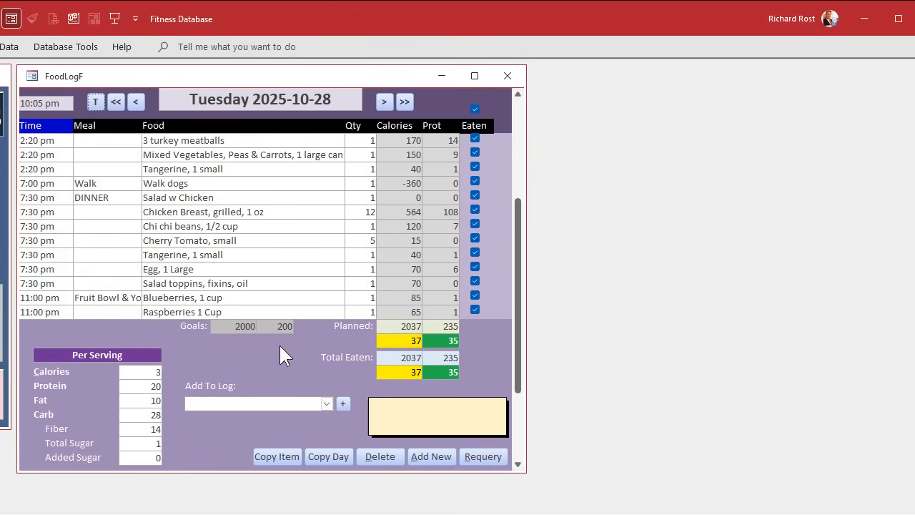
{"action": "mouse_move", "coordinate": [279, 358]}
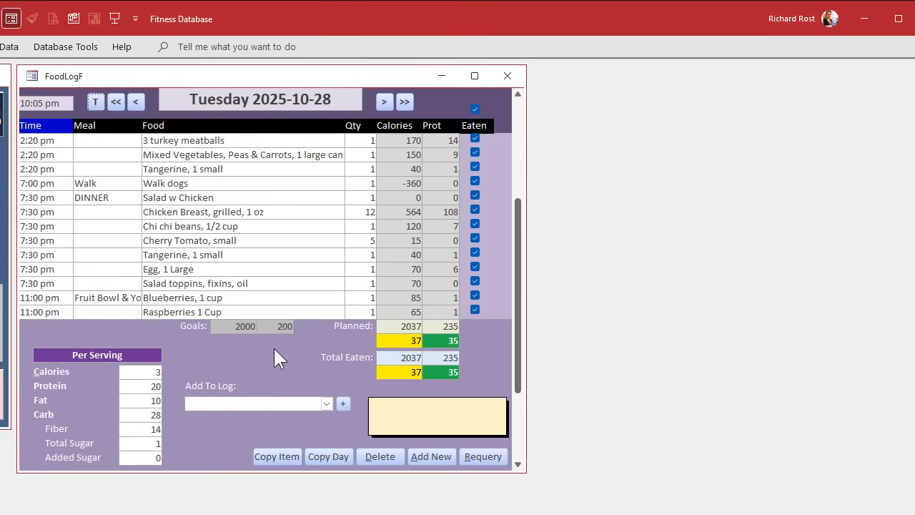
{"action": "mouse_move", "coordinate": [539, 240]}
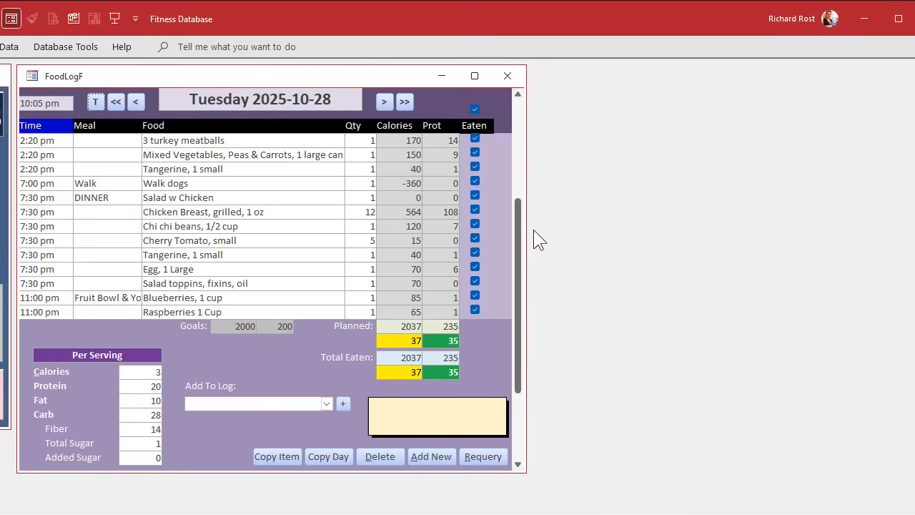
{"action": "scroll", "scroll_direction": "down", "scroll_amount": 3}
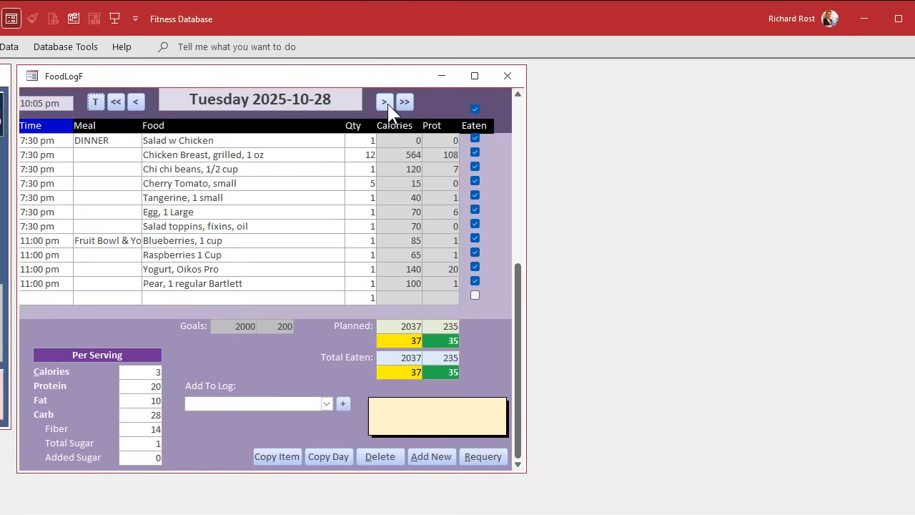
On Wednesday 2025-10-29, add a 'test' food with 1400 per-serving calories.
{"action": "left_click", "coordinate": [384, 102]}
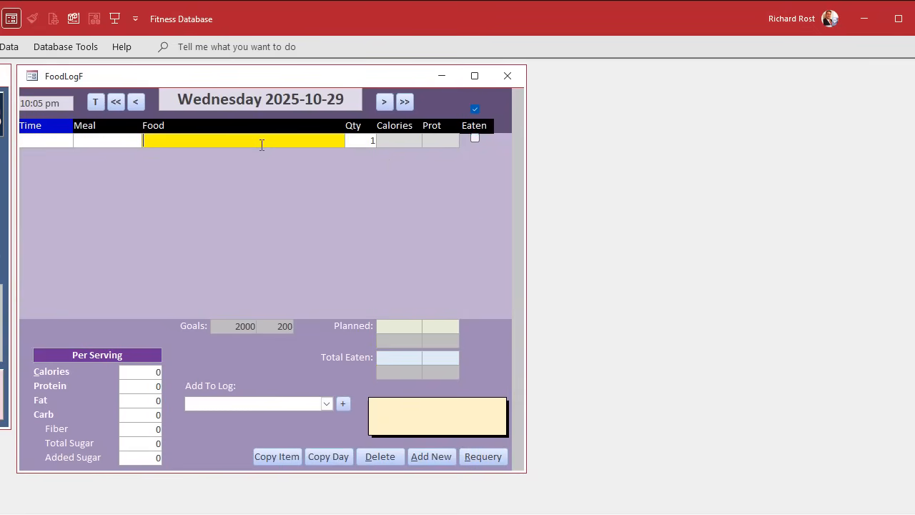
{"action": "type", "text": "test"}
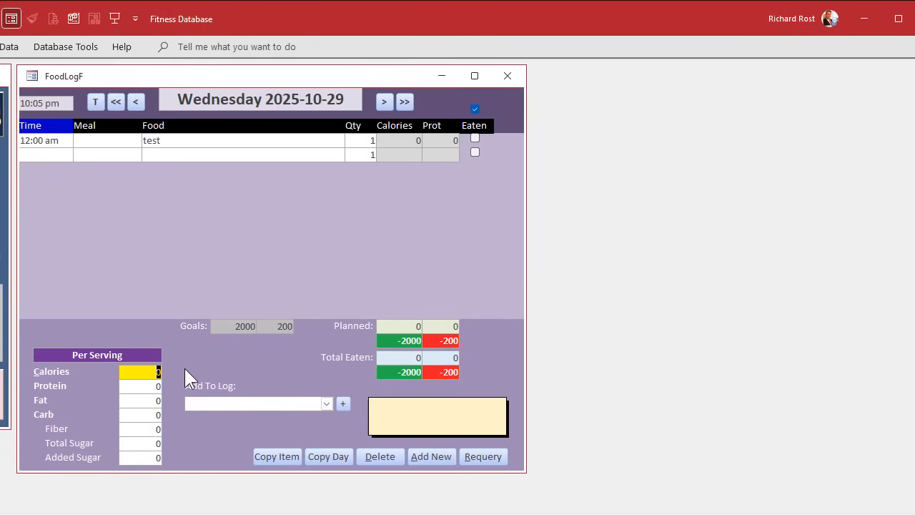
{"action": "type", "text": "1400"}
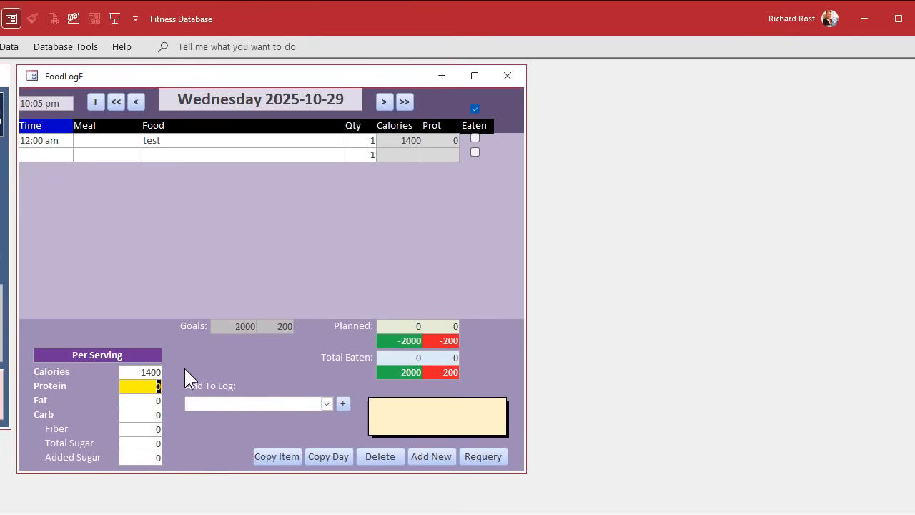
{"action": "left_click", "coordinate": [243, 156]}
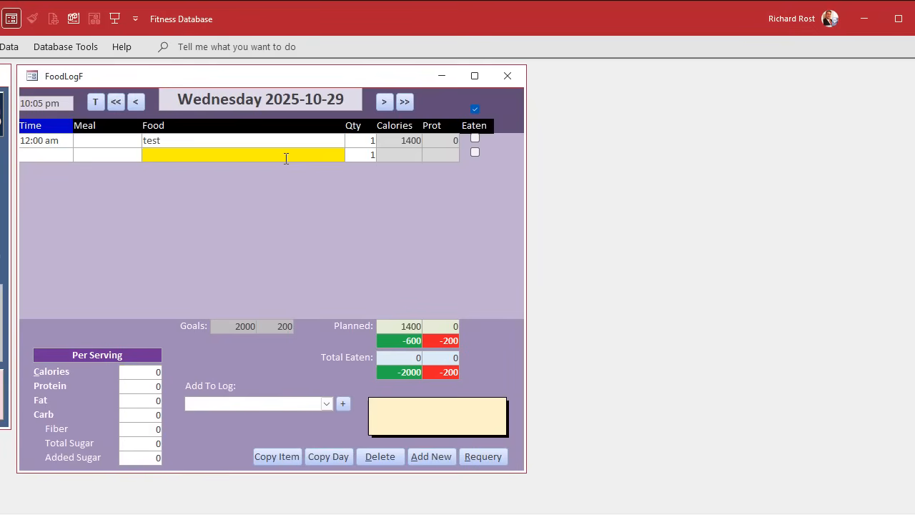
{"action": "mouse_move", "coordinate": [398, 257]}
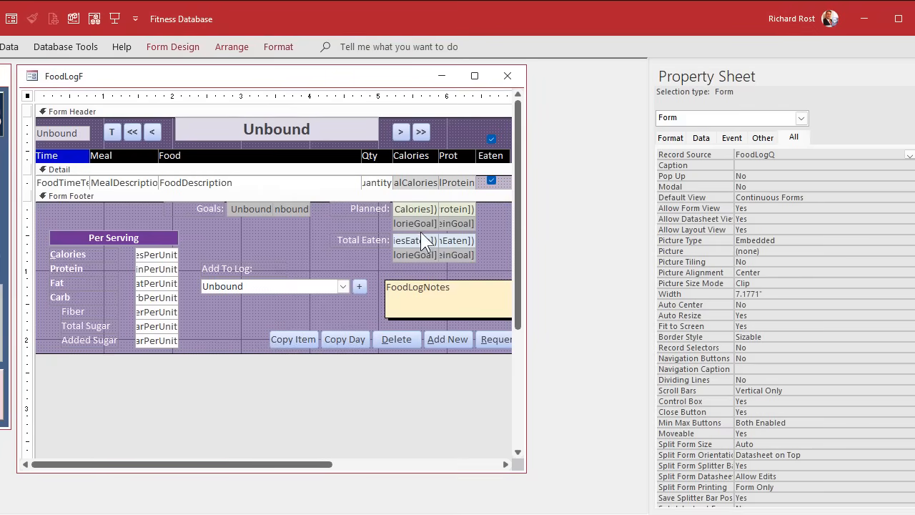
Select the footer difference boxes to view their conditional formatting rules.
{"action": "left_click", "coordinate": [416, 256]}
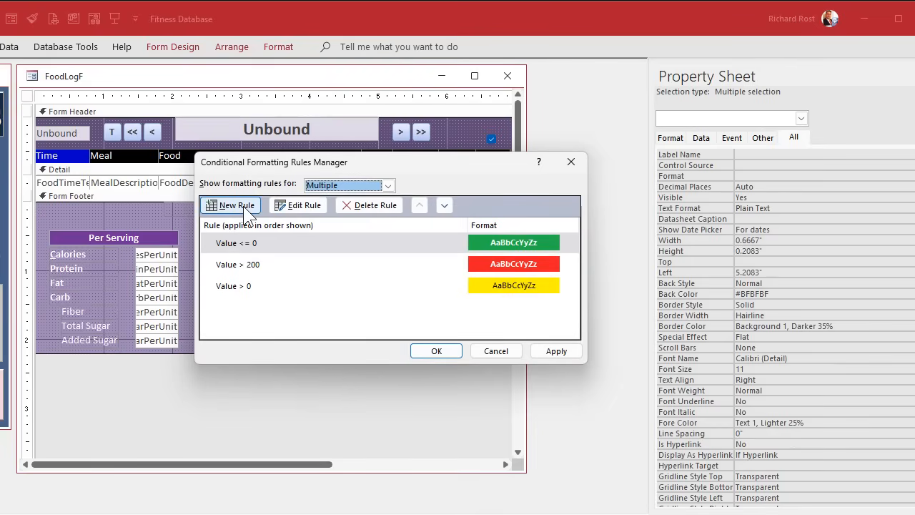
Add a rule giving field values less than -500 a light green (#DAFD81) fill.
{"action": "left_click", "coordinate": [231, 205]}
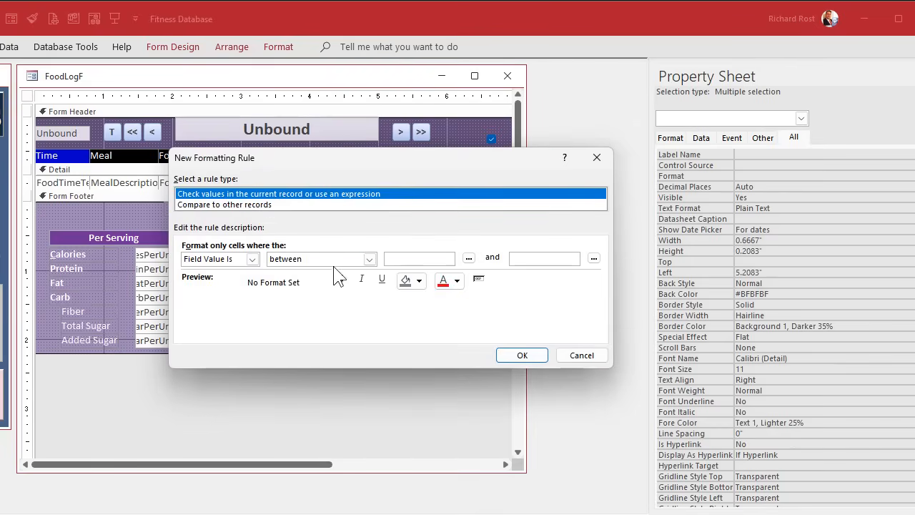
{"action": "left_click", "coordinate": [369, 259]}
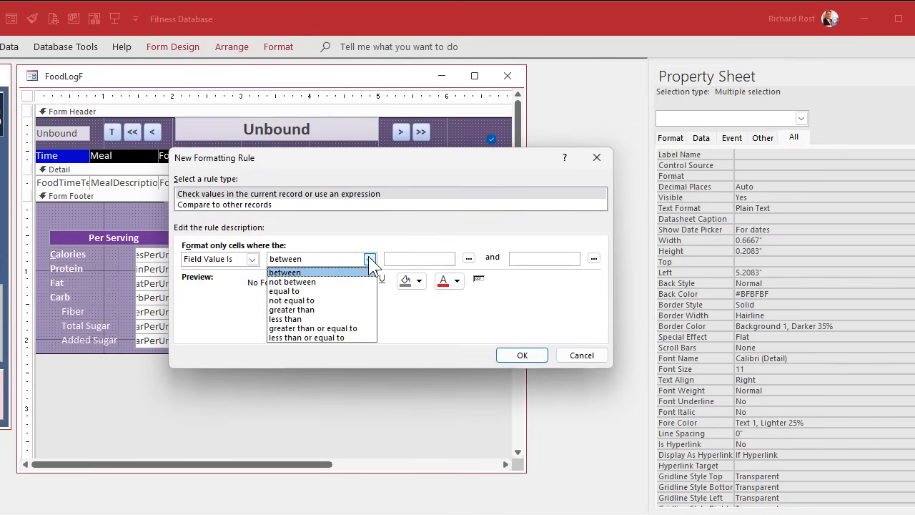
{"action": "left_click", "coordinate": [284, 319]}
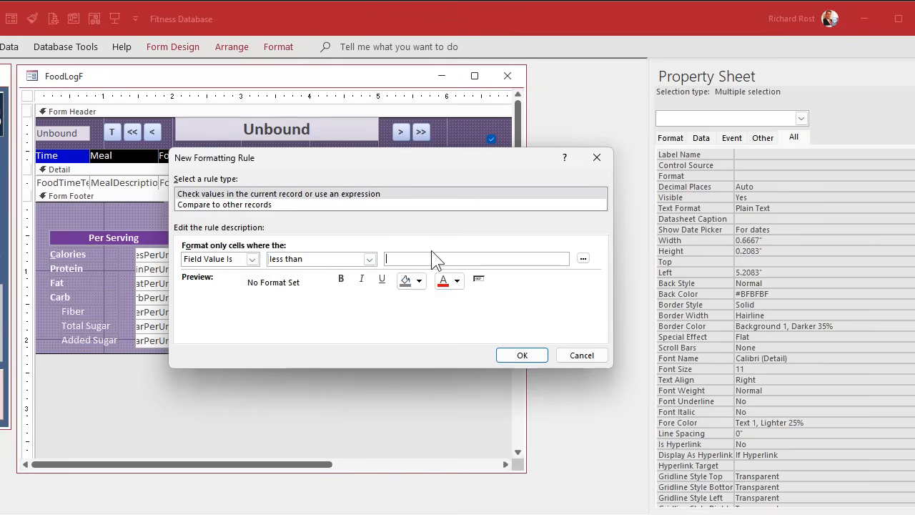
{"action": "type", "text": "-500"}
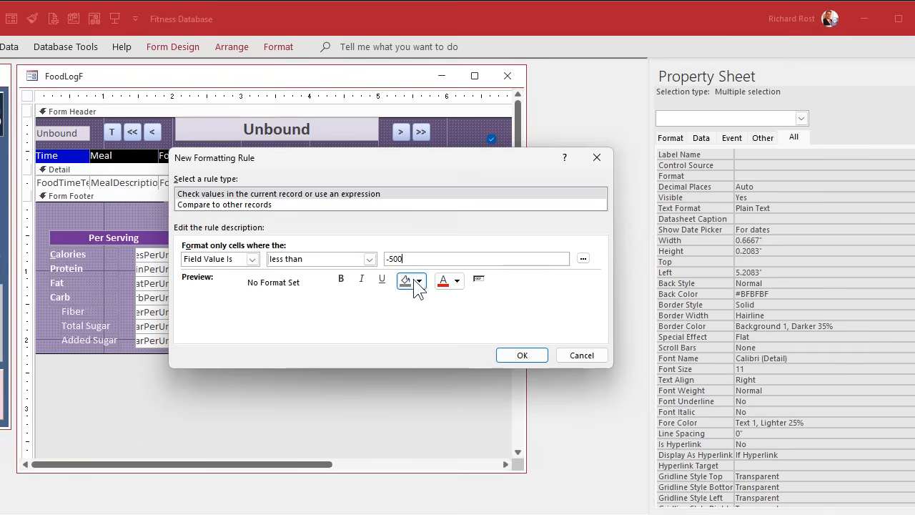
{"action": "left_click", "coordinate": [405, 279]}
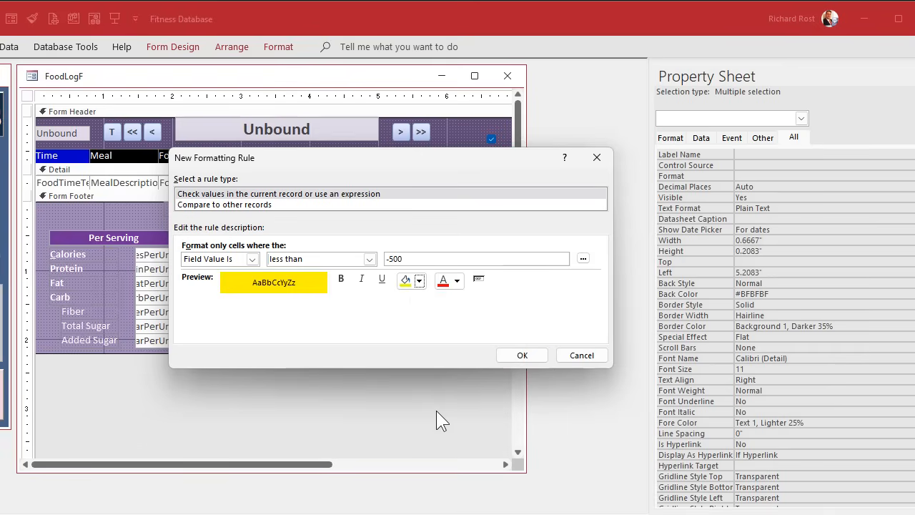
{"action": "left_click", "coordinate": [419, 280]}
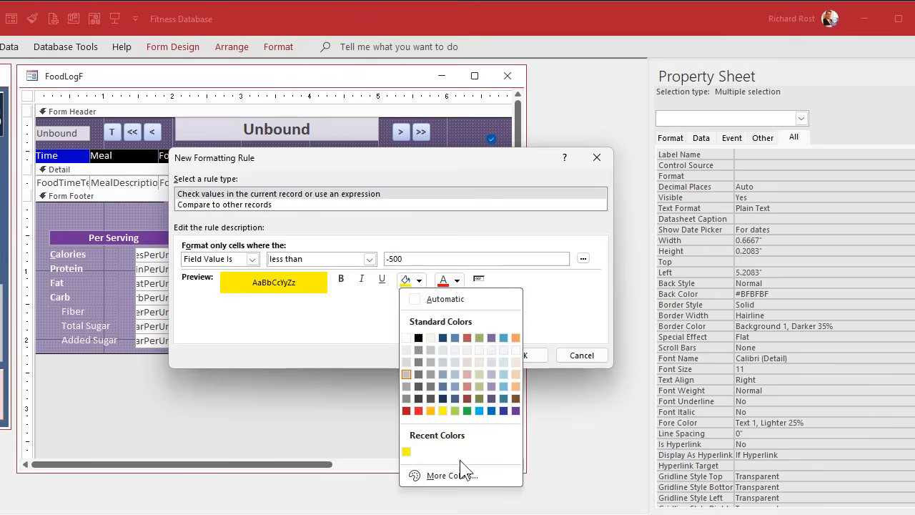
{"action": "left_click", "coordinate": [451, 475]}
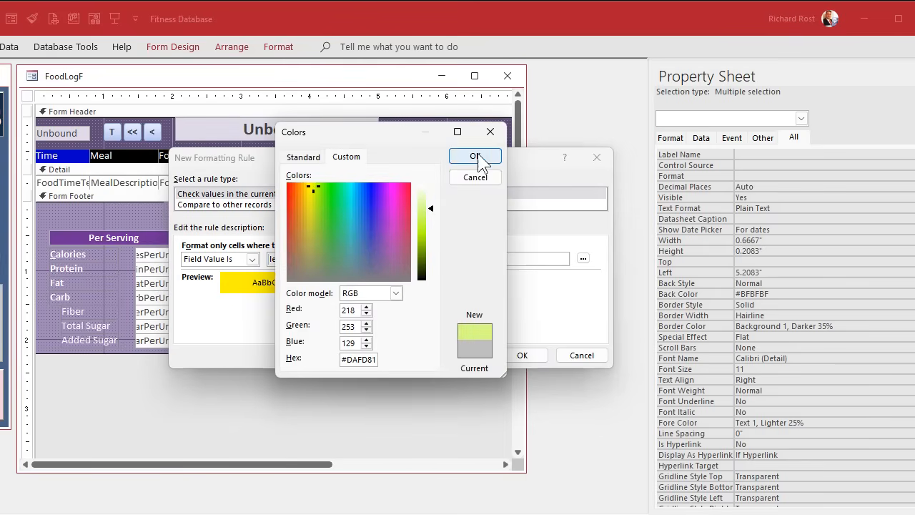
{"action": "left_click", "coordinate": [476, 157]}
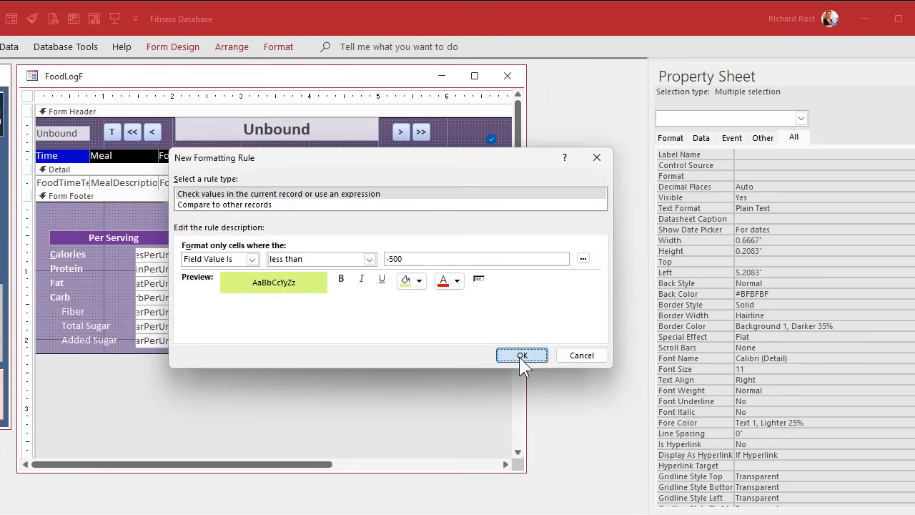
{"action": "left_click", "coordinate": [522, 356]}
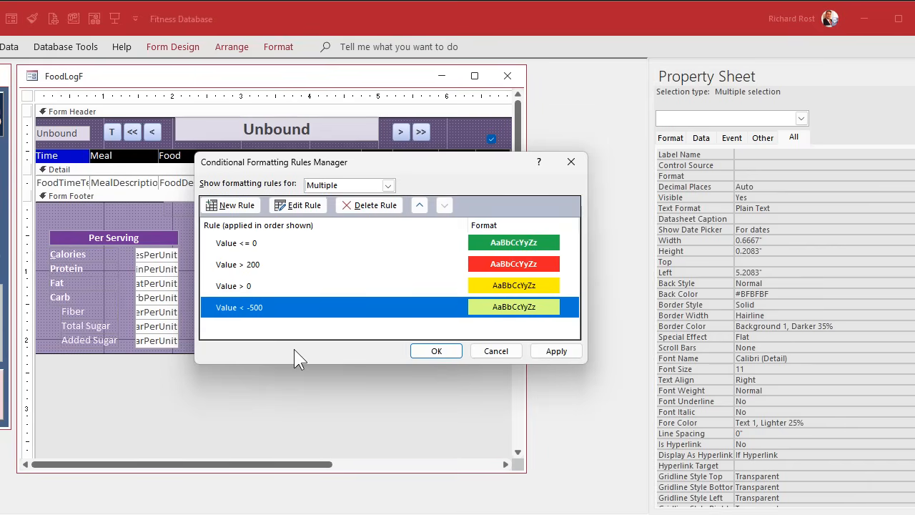
{"action": "mouse_move", "coordinate": [276, 255]}
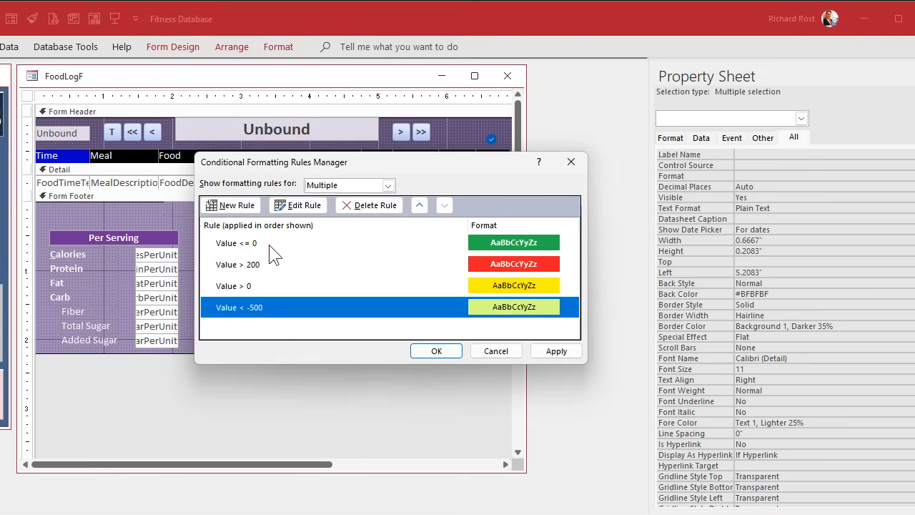
{"action": "mouse_move", "coordinate": [255, 257]}
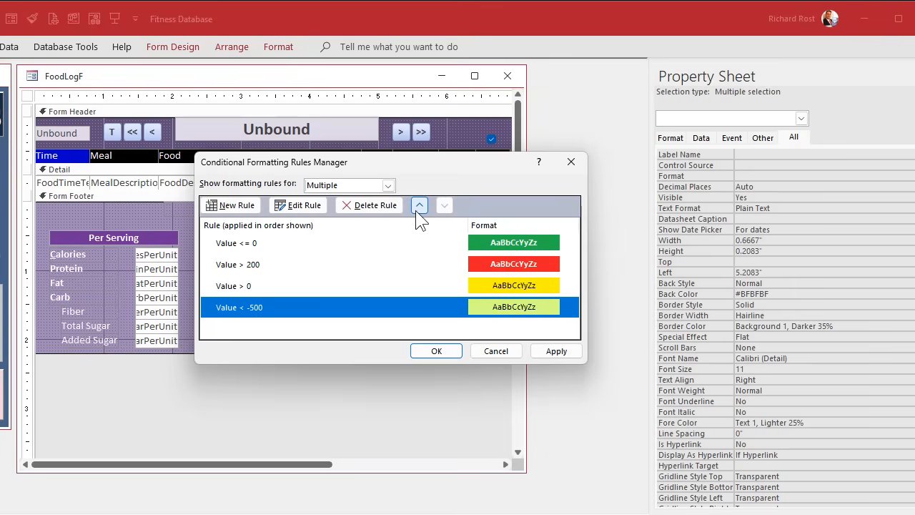
Move the Value < -500 light green rule up to the top of the rule list.
{"action": "left_click", "coordinate": [419, 206]}
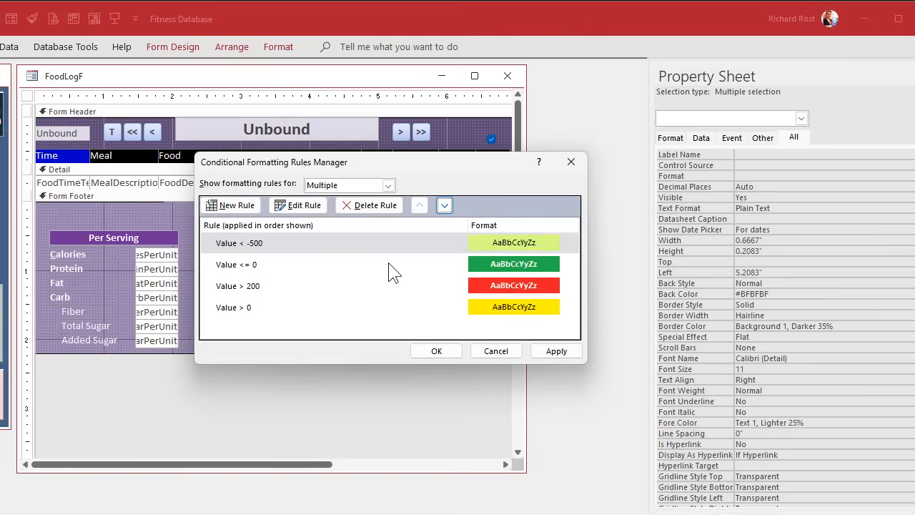
{"action": "mouse_move", "coordinate": [278, 275]}
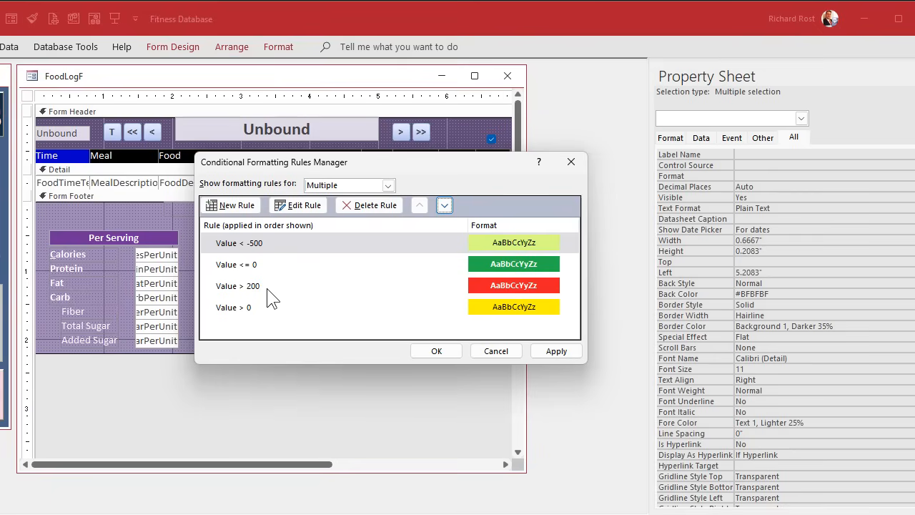
{"action": "mouse_move", "coordinate": [272, 315]}
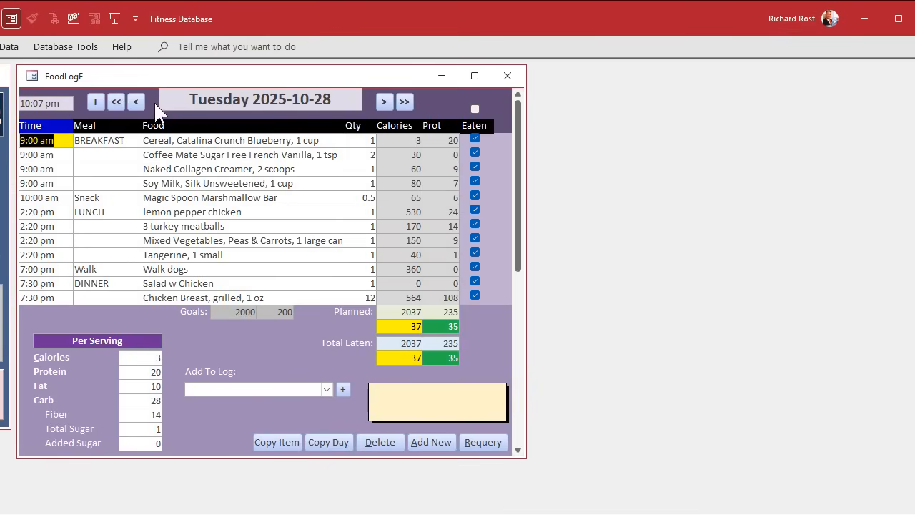
On Wednesday 2025-10-29, add a second 'etetete' test entry with 650 calories.
{"action": "left_click", "coordinate": [384, 101]}
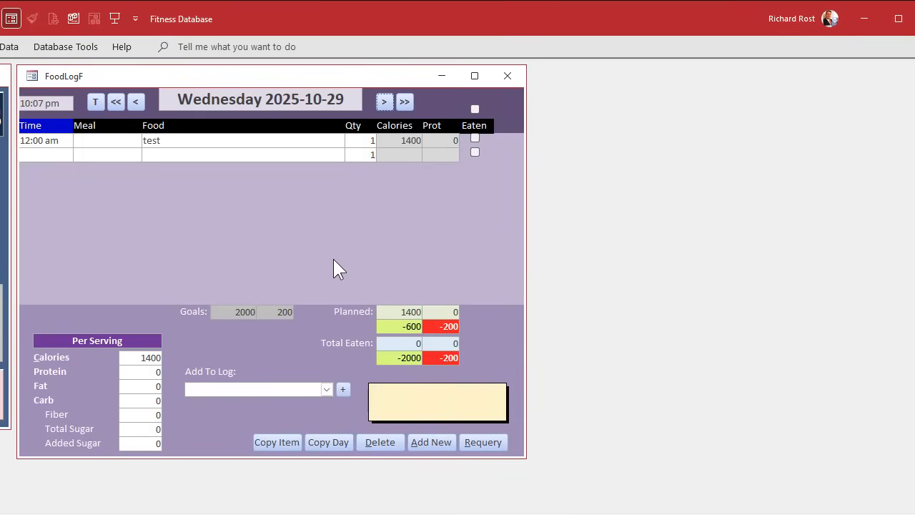
{"action": "mouse_move", "coordinate": [346, 243]}
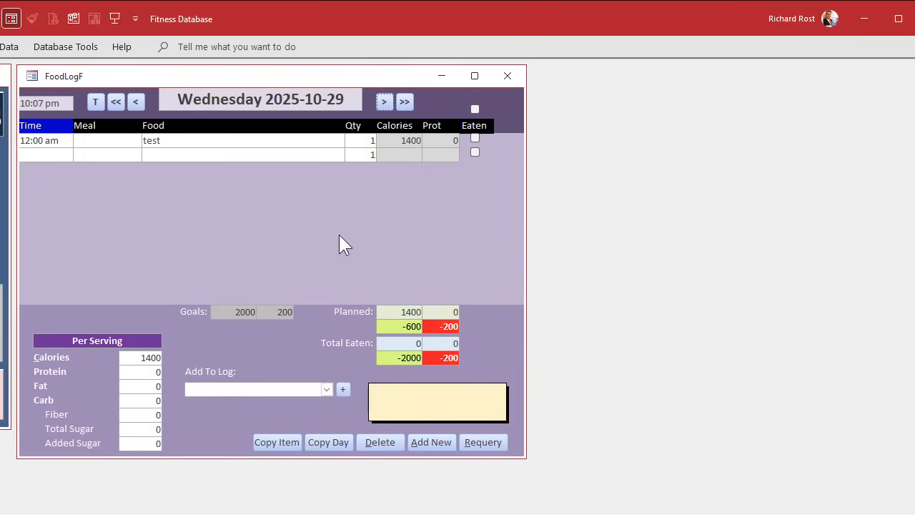
{"action": "left_click", "coordinate": [243, 154]}
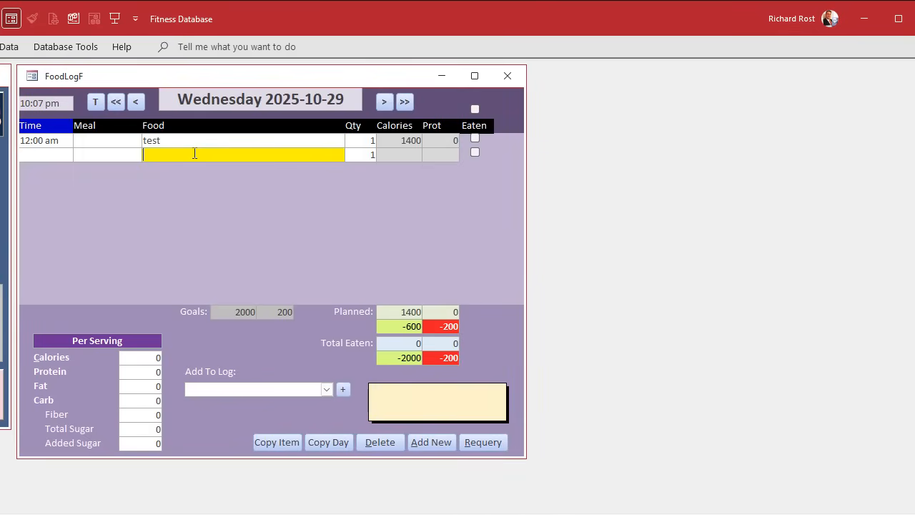
{"action": "type", "text": "etetete"}
{"action": "left_click", "coordinate": [140, 357]}
{"action": "type", "text": "1000"}
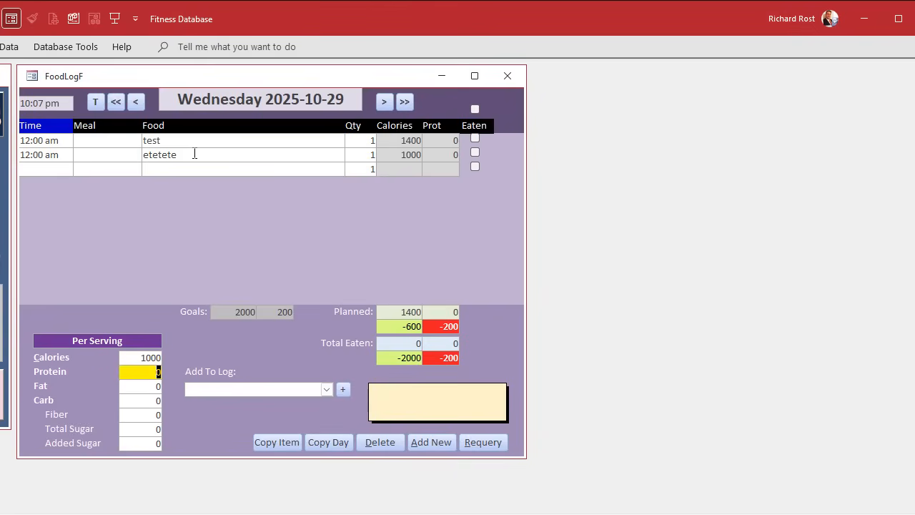
{"action": "left_click", "coordinate": [243, 169]}
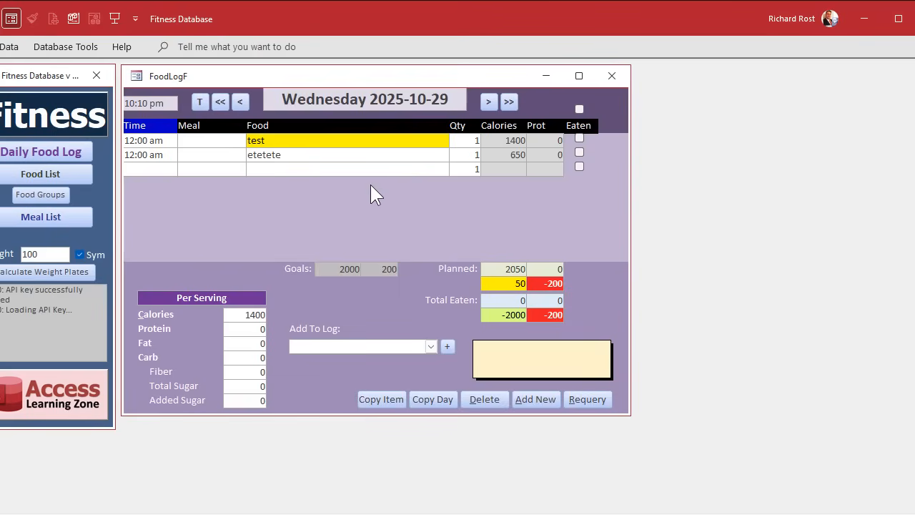
Change the test entry's per-serving calories to 1200, then to 1900.
{"action": "left_click", "coordinate": [266, 140]}
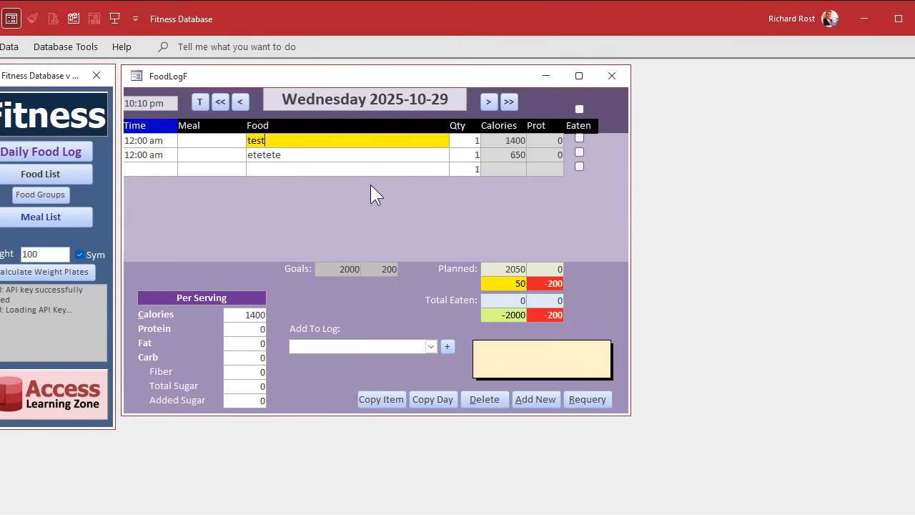
{"action": "mouse_move", "coordinate": [400, 235]}
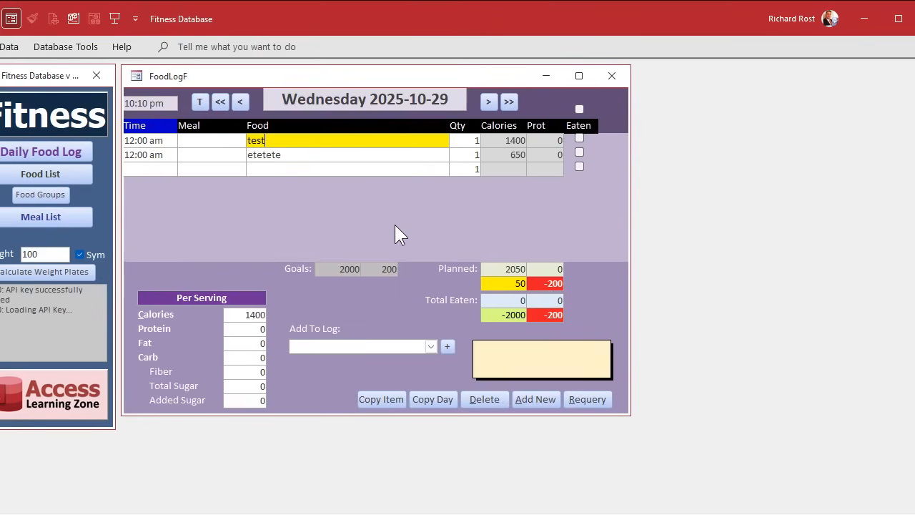
{"action": "left_click", "coordinate": [246, 315]}
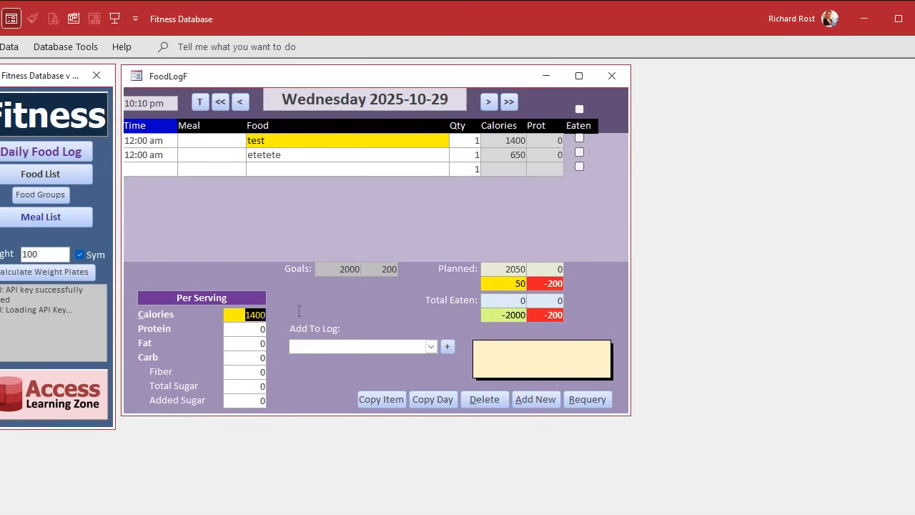
{"action": "type", "text": "1200"}
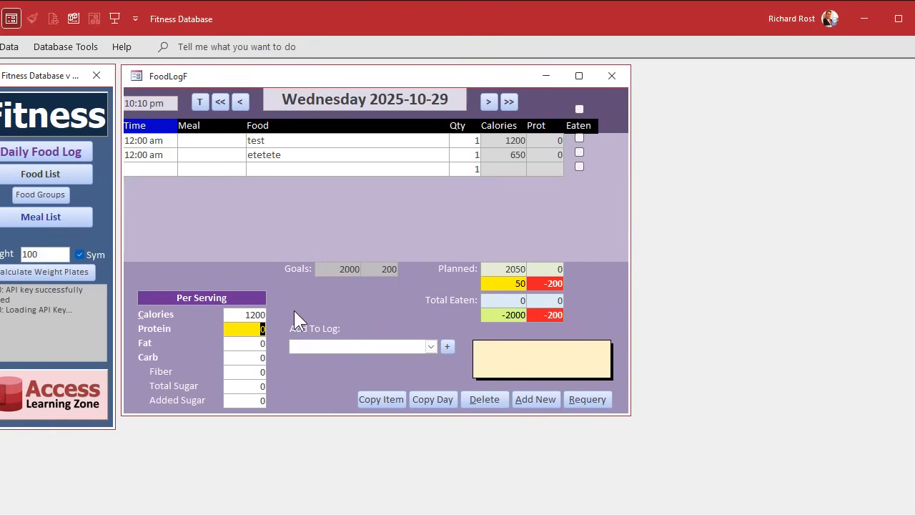
{"action": "mouse_move", "coordinate": [148, 150]}
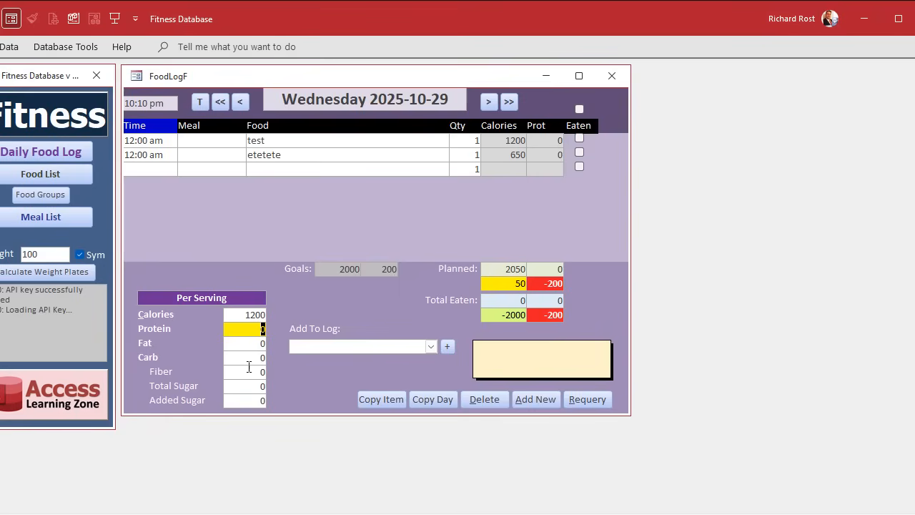
{"action": "left_click", "coordinate": [246, 315]}
{"action": "type", "text": "1900"}
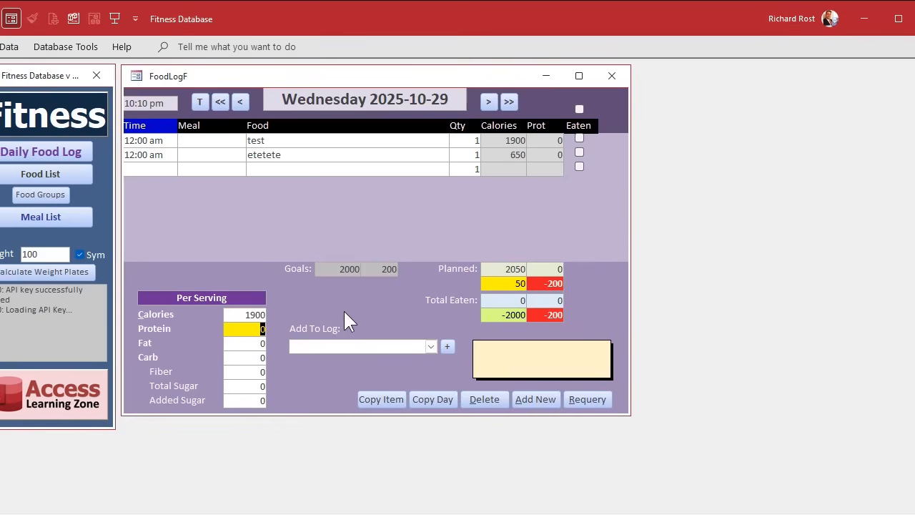
{"action": "mouse_move", "coordinate": [418, 207]}
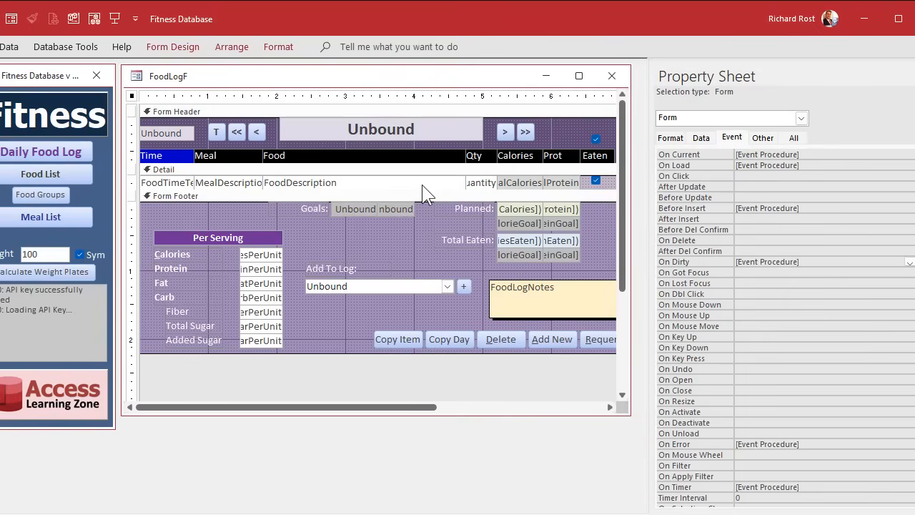
Add Me.Dirty = False to CaloriesPerUnit's After Update event, saving FoodLogF and GlobalMod.
{"action": "left_click", "coordinate": [261, 255]}
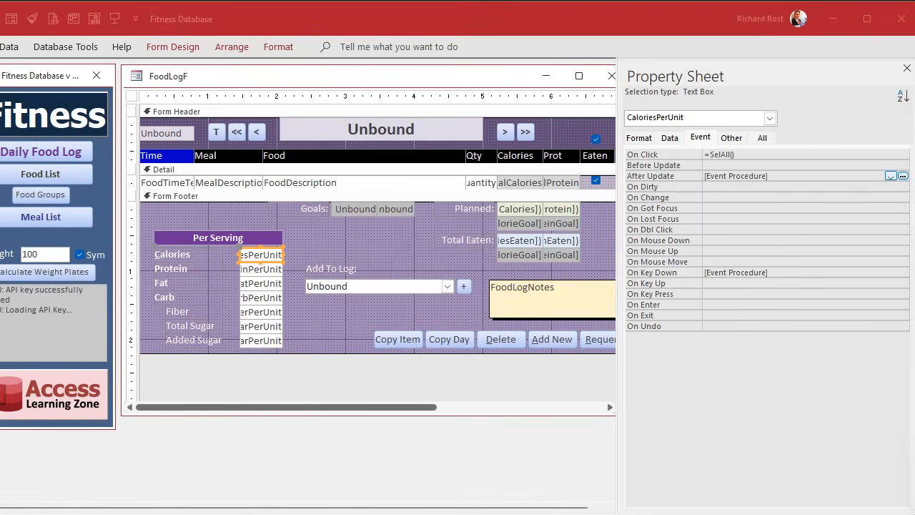
{"action": "left_click", "coordinate": [903, 176]}
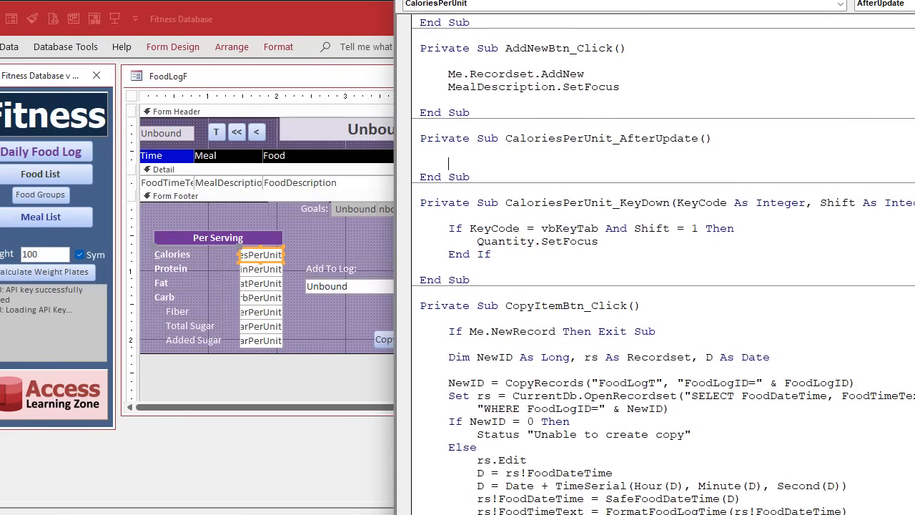
{"action": "type", "text": "Me.Dirty = False"}
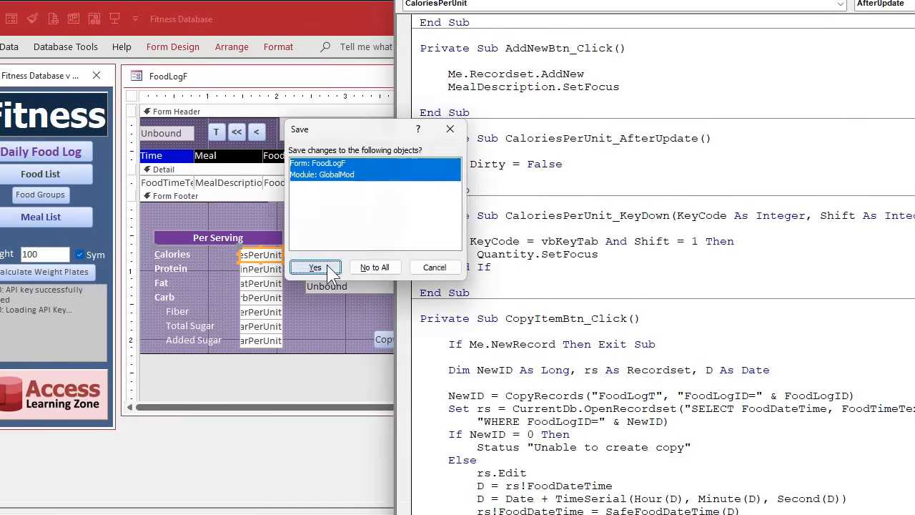
{"action": "left_click", "coordinate": [315, 267]}
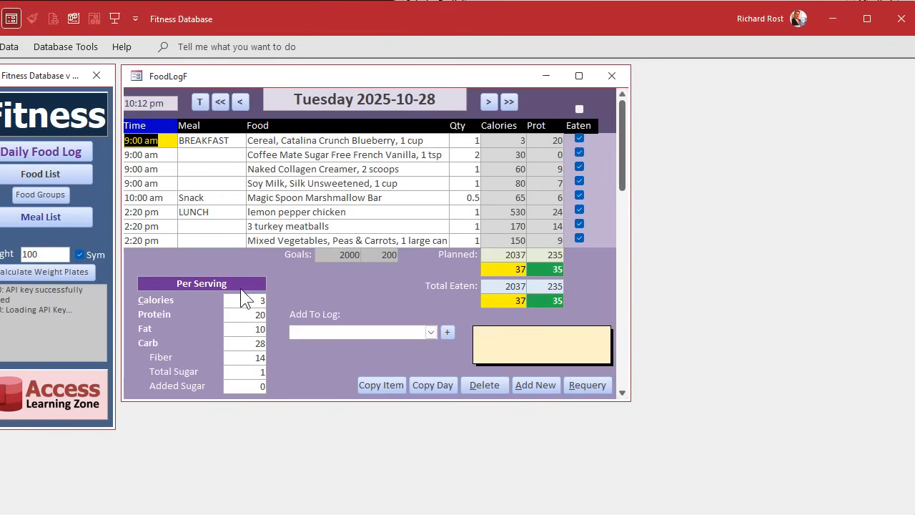
On Wednesday, enter 20000 as the test entry's per-serving calories.
{"action": "left_click", "coordinate": [488, 101]}
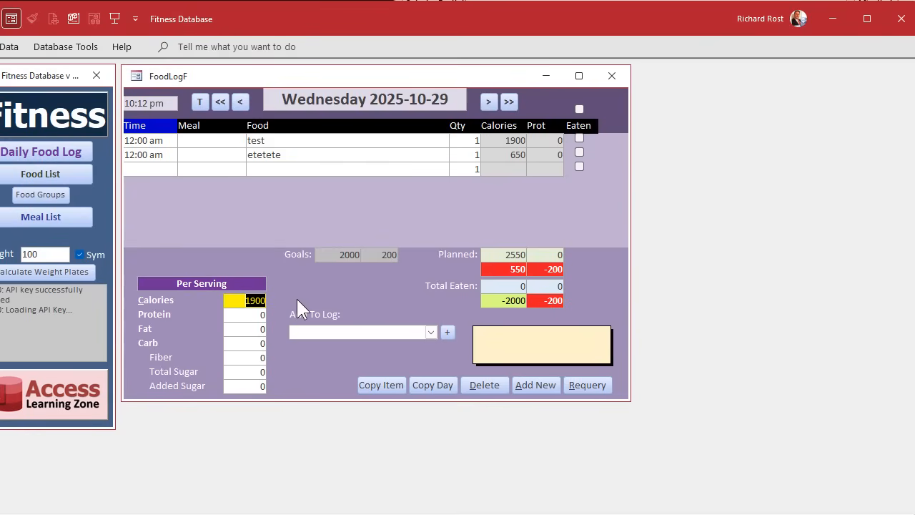
{"action": "type", "text": "20000"}
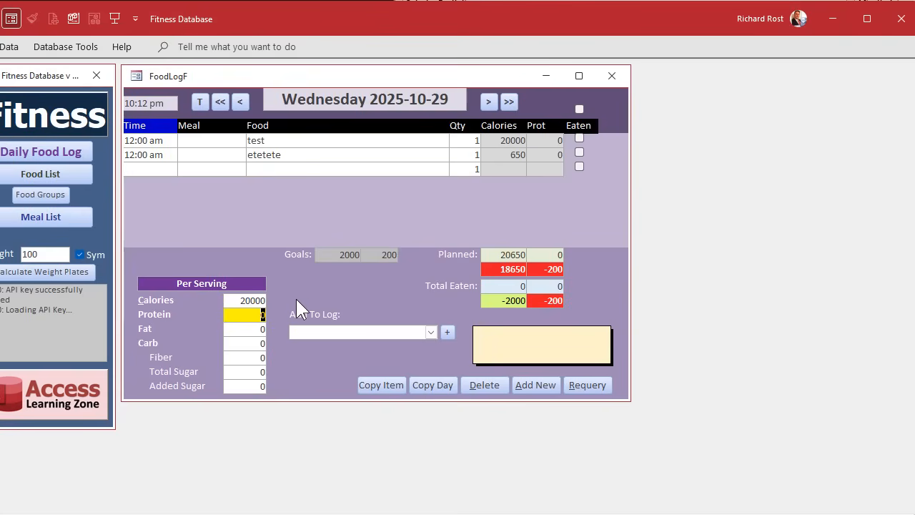
{"action": "right_click", "coordinate": [168, 76]}
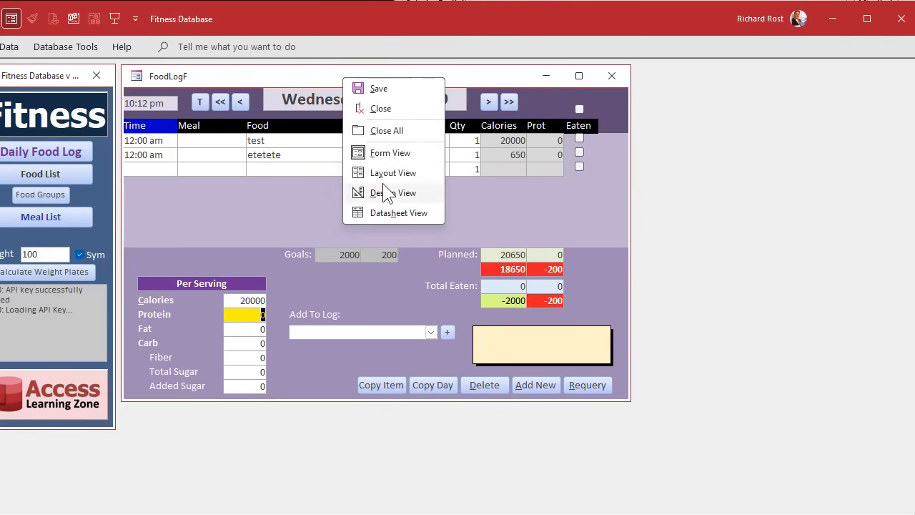
Put FoodLogF in Design View and open the GlobalMod VBA module.
{"action": "left_click", "coordinate": [386, 193]}
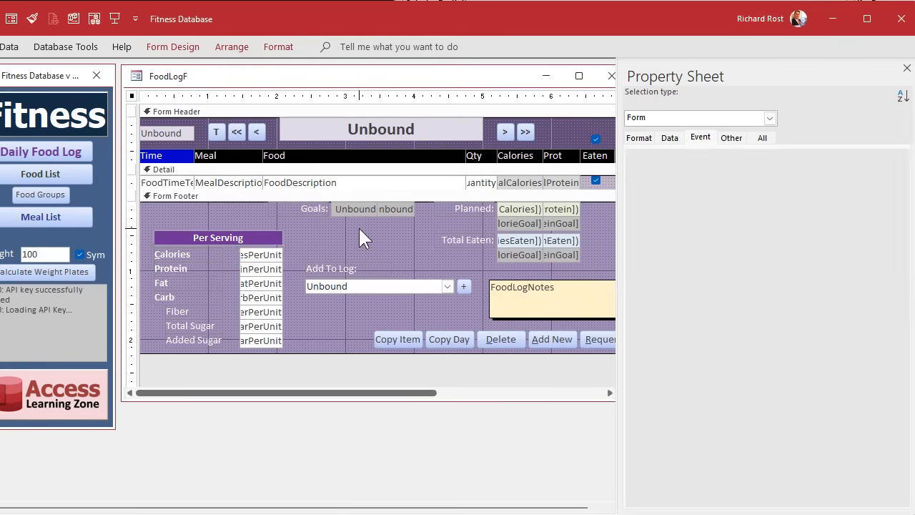
{"action": "left_click", "coordinate": [215, 200]}
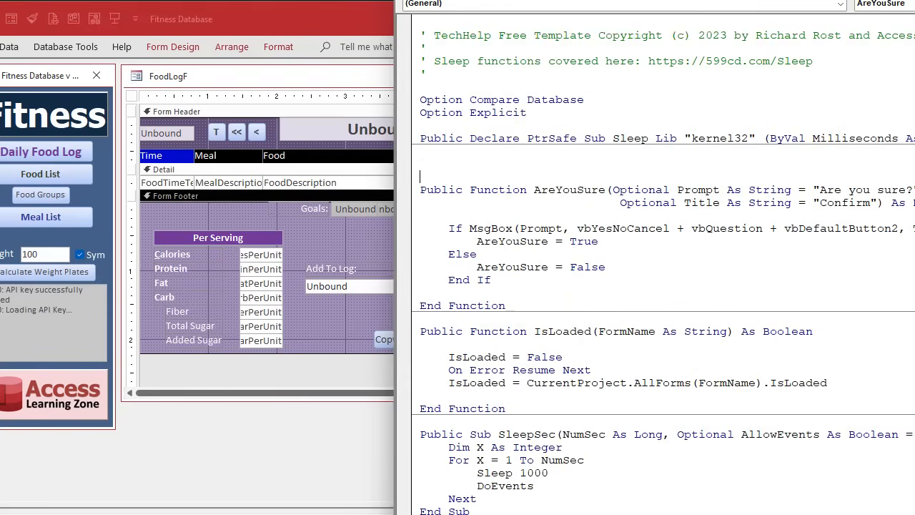
Write a Public Function SaveRecord() containing Screen.ActiveForm.Dirty = False.
{"action": "type", "text": "public fun"}
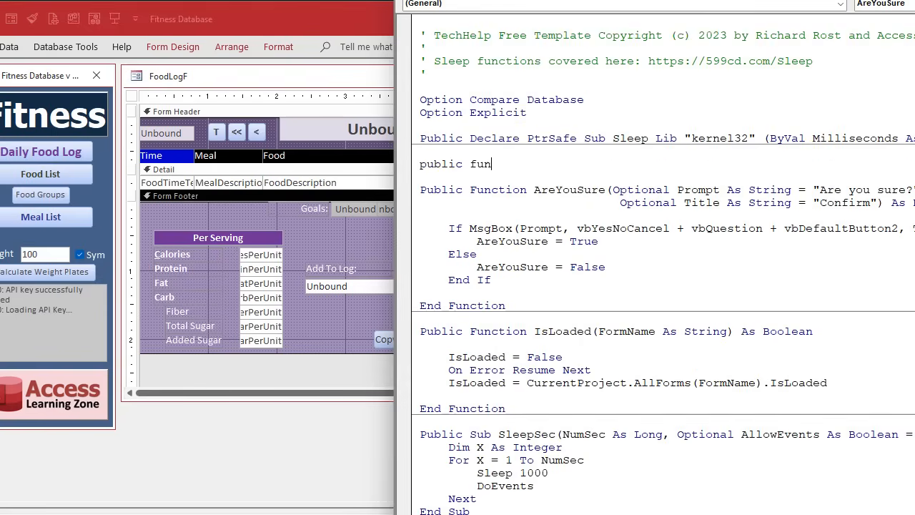
{"action": "type", "text": "ction"}
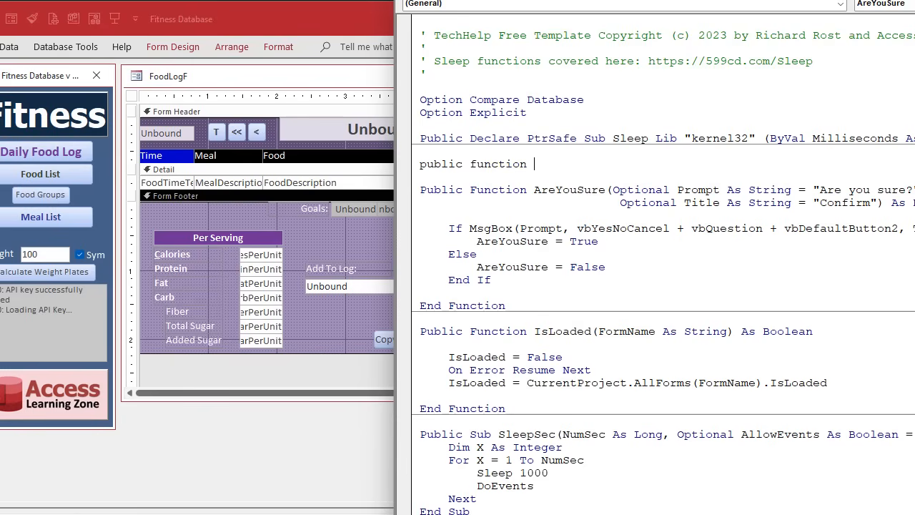
{"action": "type", "text": "SaveREc"}
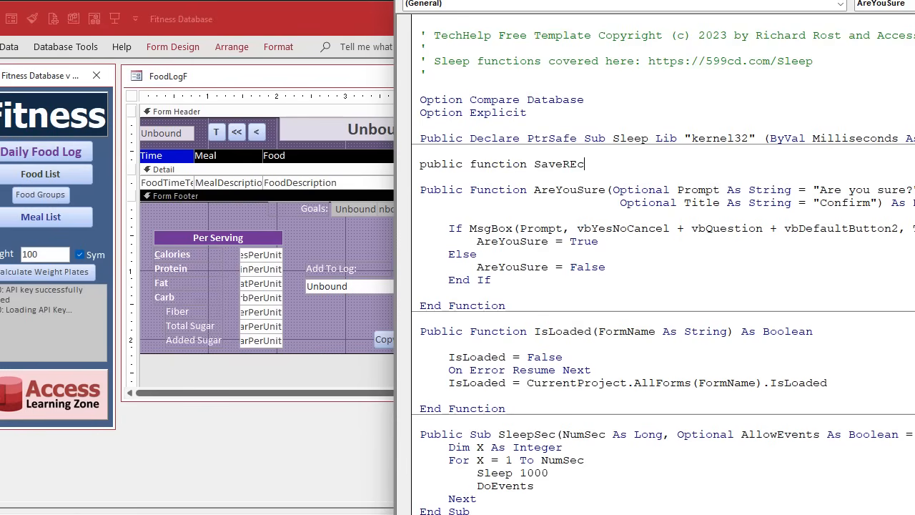
{"action": "type", "text": "rod"}
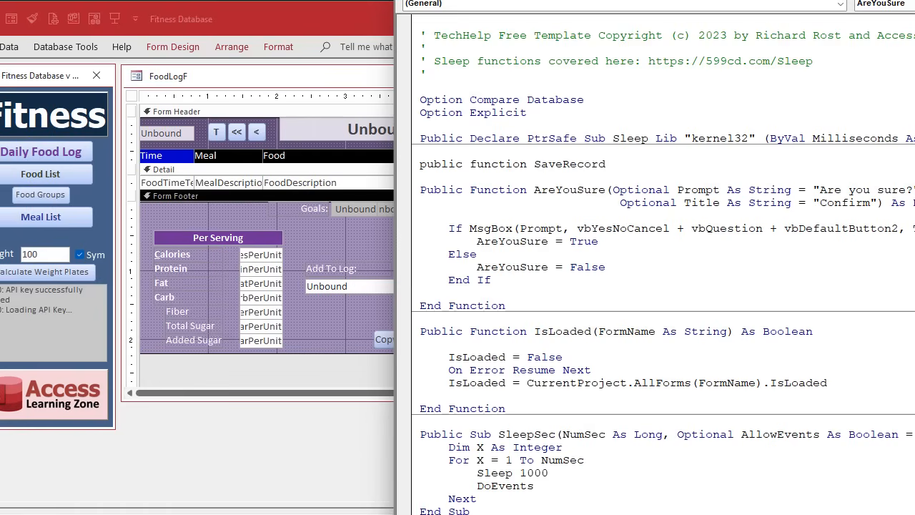
{"action": "type", "text": "()"}
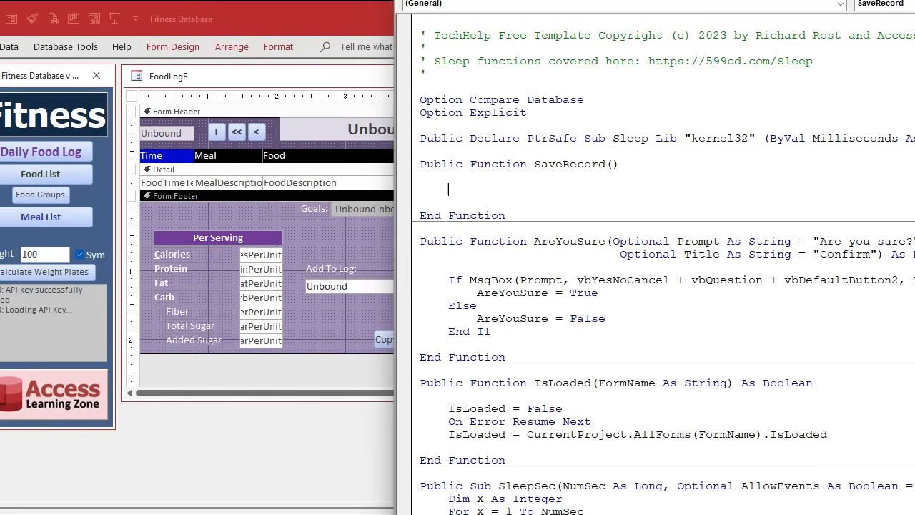
{"action": "type", "text": "screen"}
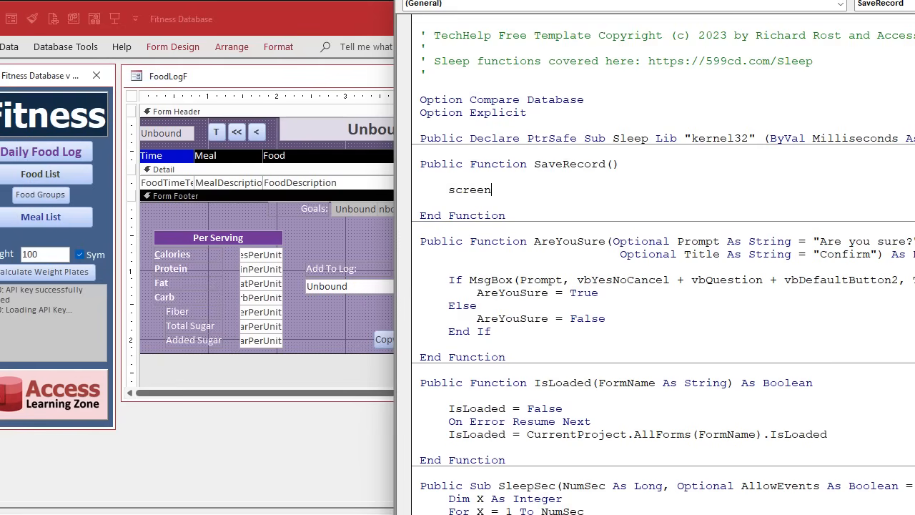
{"action": "type", "text": ".activeForm."}
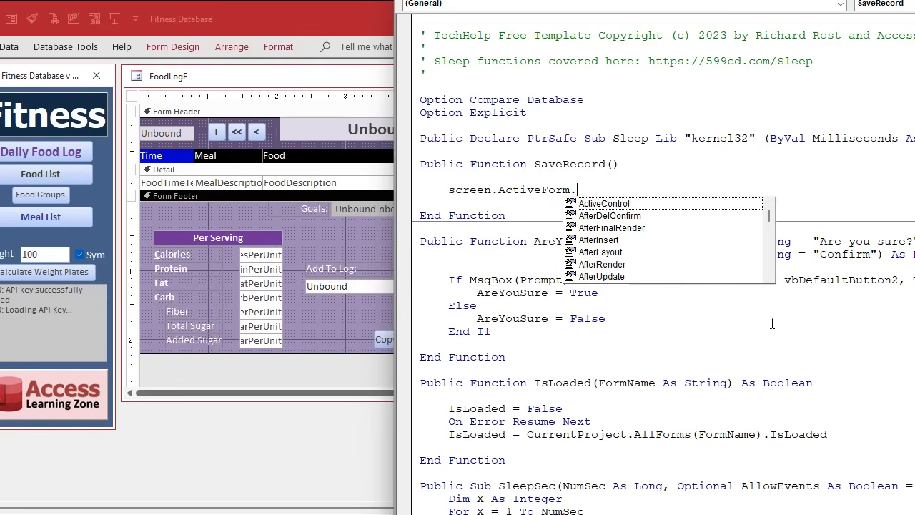
{"action": "type", "text": "dirty = False"}
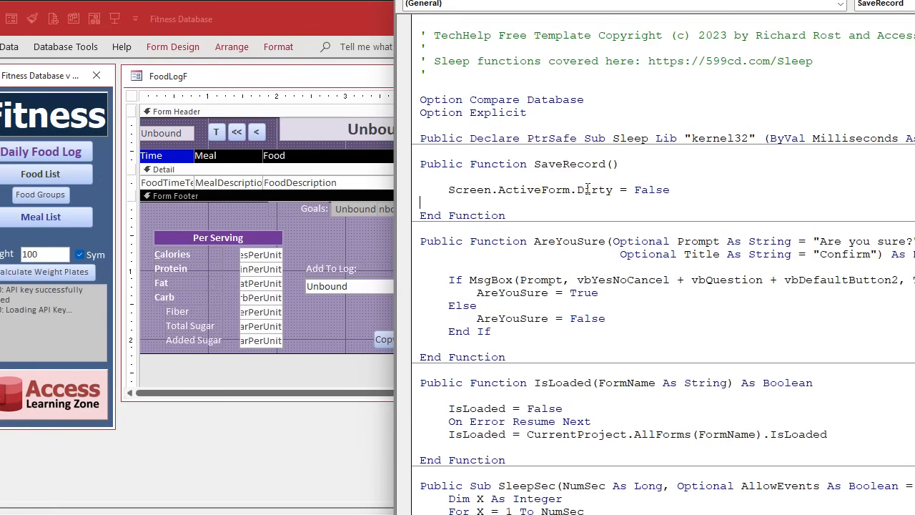
{"action": "double_click", "coordinate": [570, 164]}
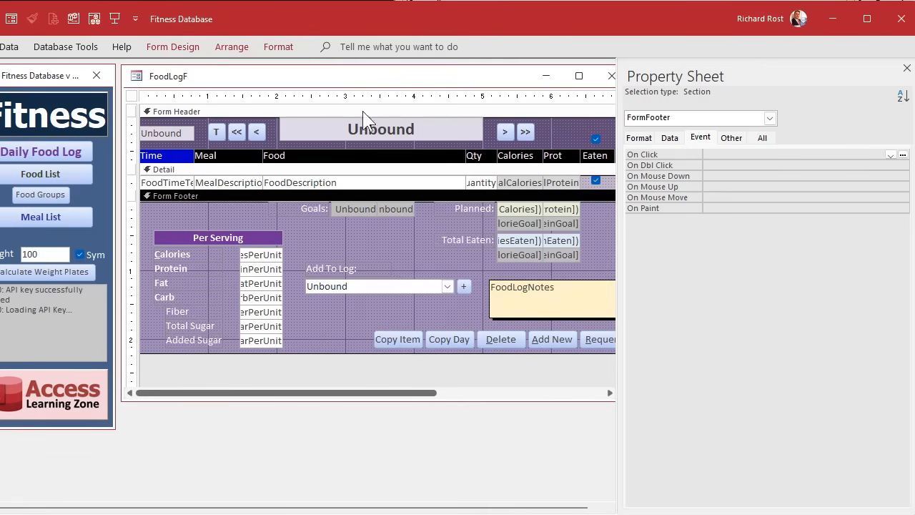
{"action": "mouse_move", "coordinate": [392, 206]}
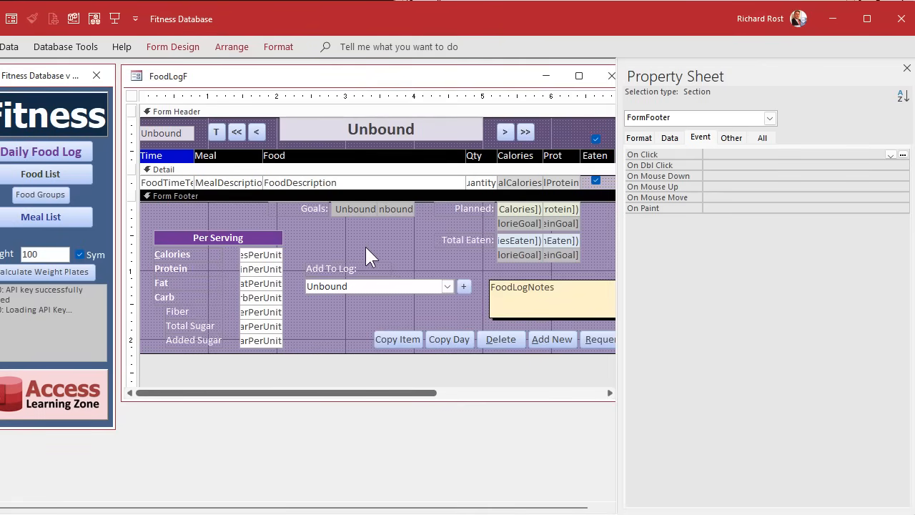
{"action": "mouse_move", "coordinate": [291, 260]}
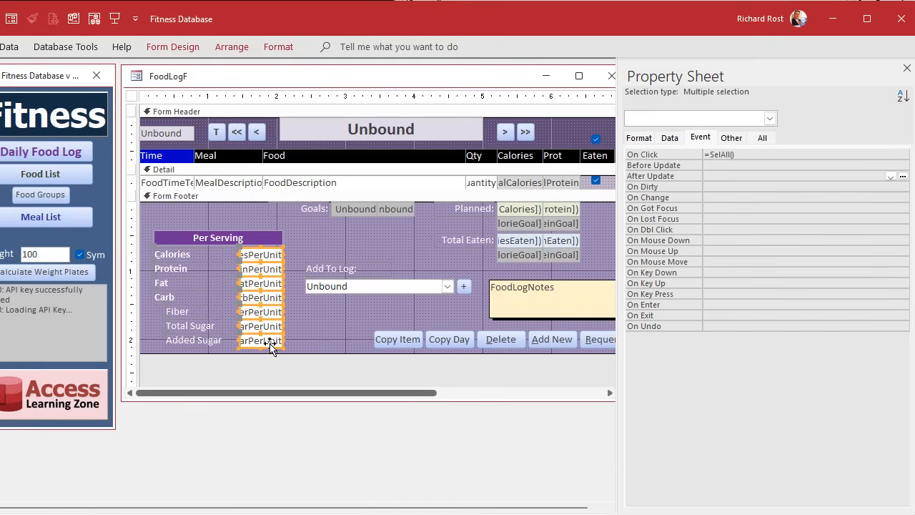
{"action": "mouse_move", "coordinate": [436, 190]}
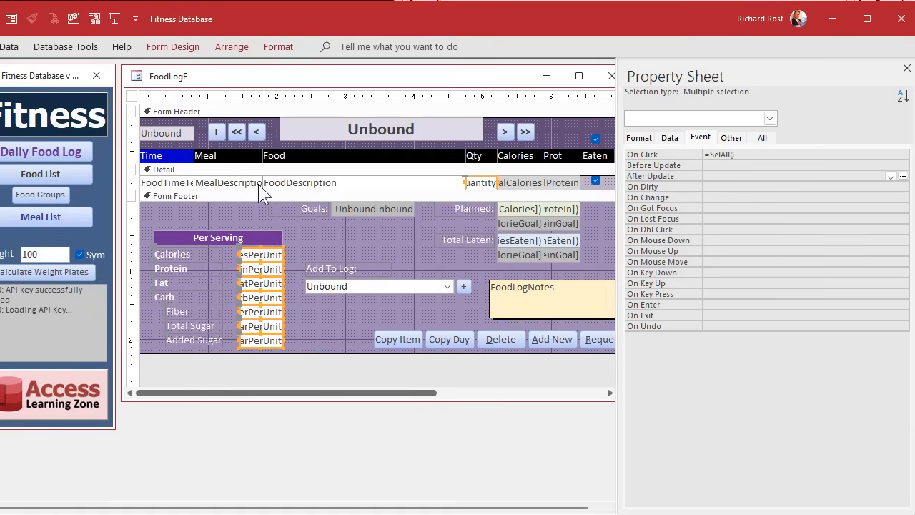
{"action": "mouse_move", "coordinate": [355, 188]}
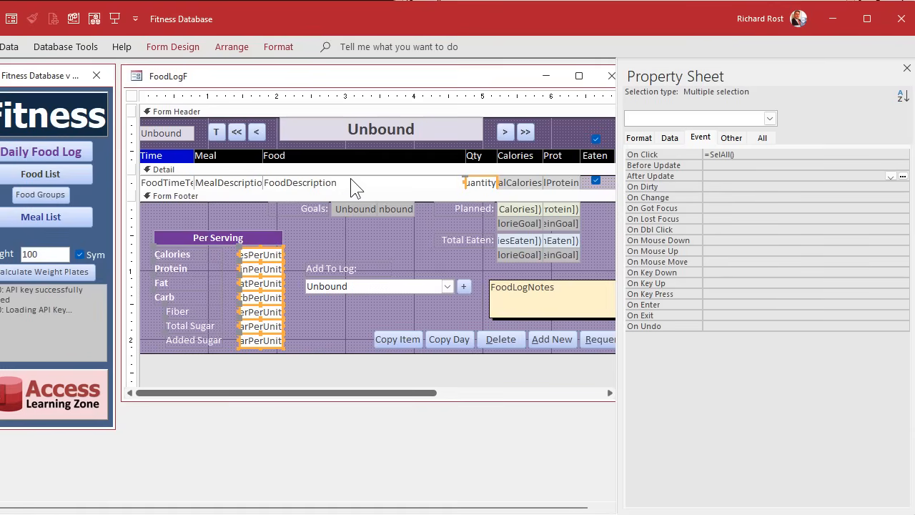
{"action": "mouse_move", "coordinate": [333, 239]}
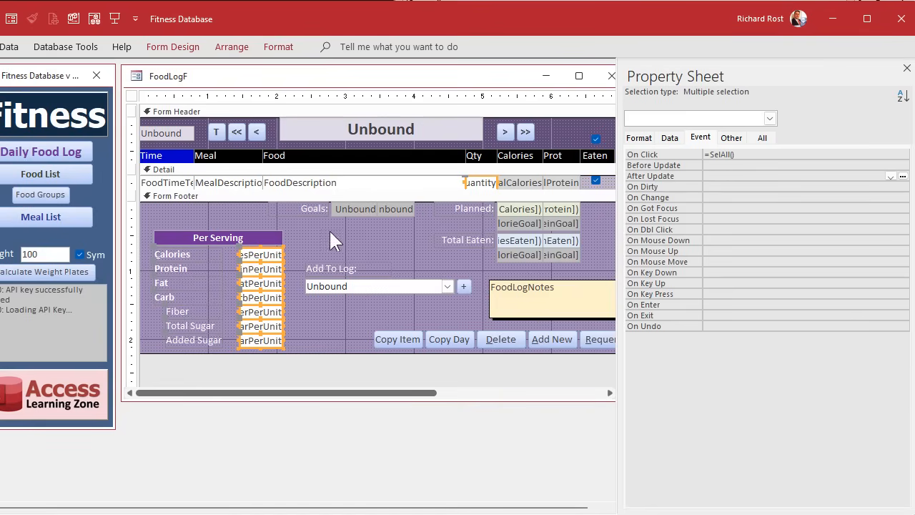
{"action": "mouse_move", "coordinate": [522, 243]}
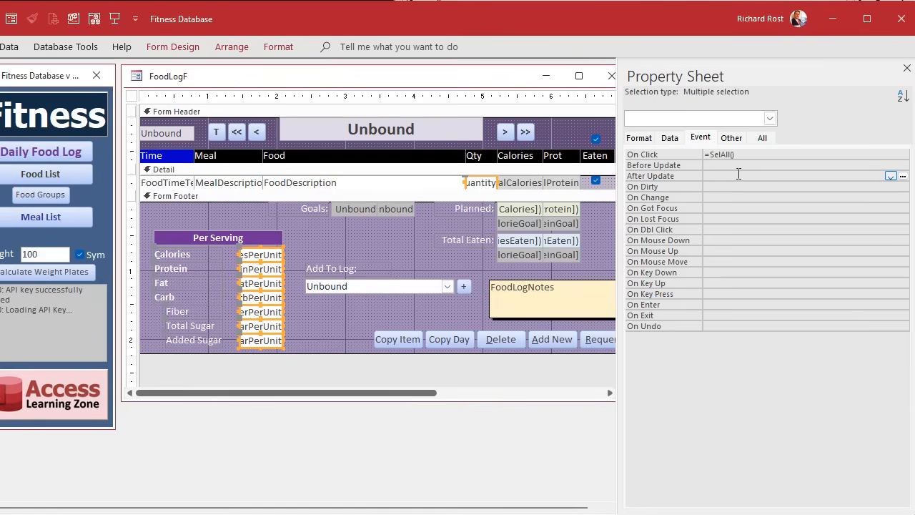
Set the selected fields' After Update event to =SaveRecord() and close FoodLogF's design.
{"action": "left_click", "coordinate": [786, 176]}
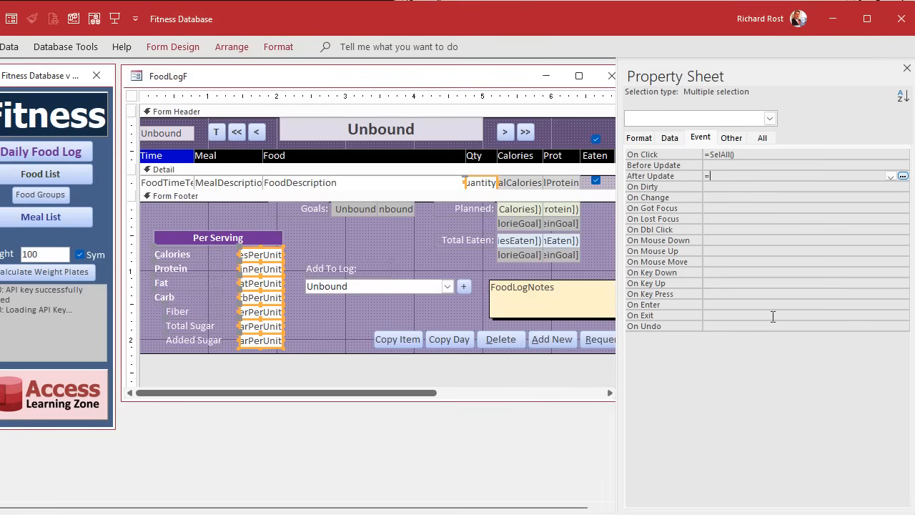
{"action": "type", "text": "SaveRecord("}
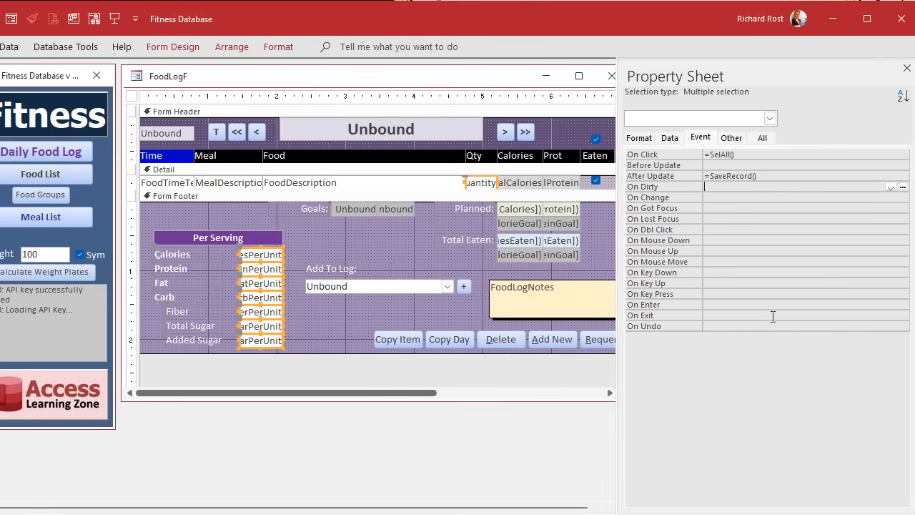
{"action": "mouse_move", "coordinate": [787, 319]}
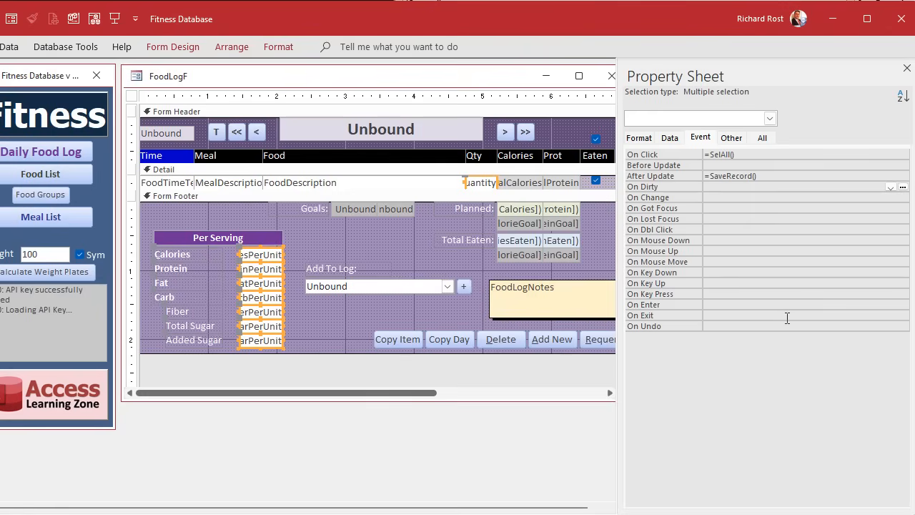
{"action": "left_click", "coordinate": [611, 76]}
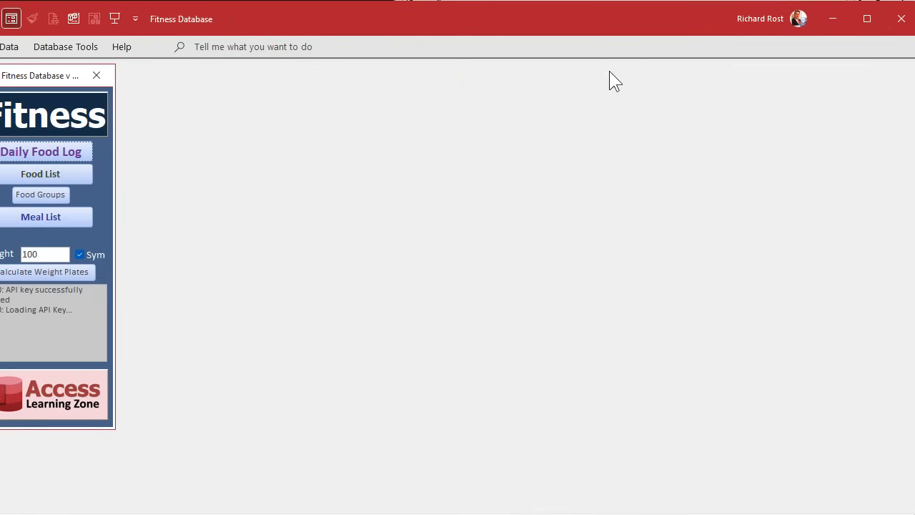
Open Daily Food Log for Wednesday and give the test item 400 protein and quantity 2.
{"action": "left_click", "coordinate": [41, 151]}
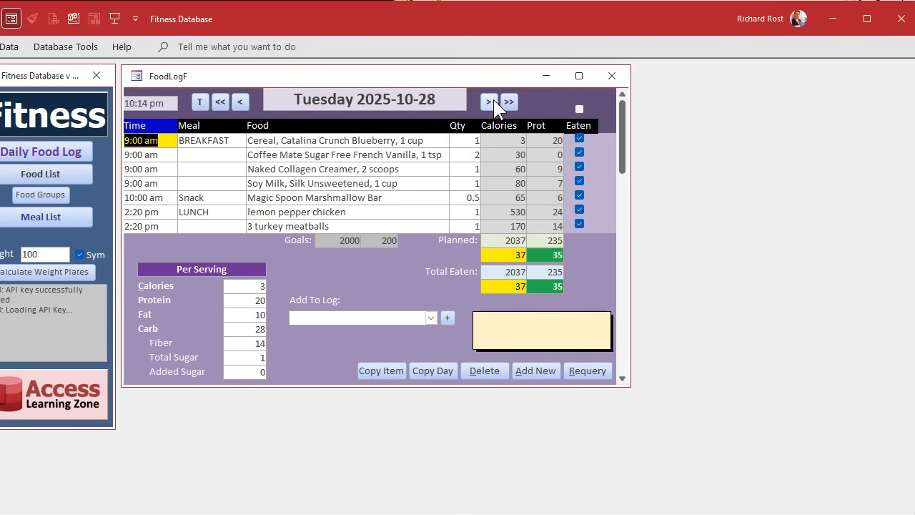
{"action": "left_click", "coordinate": [489, 102]}
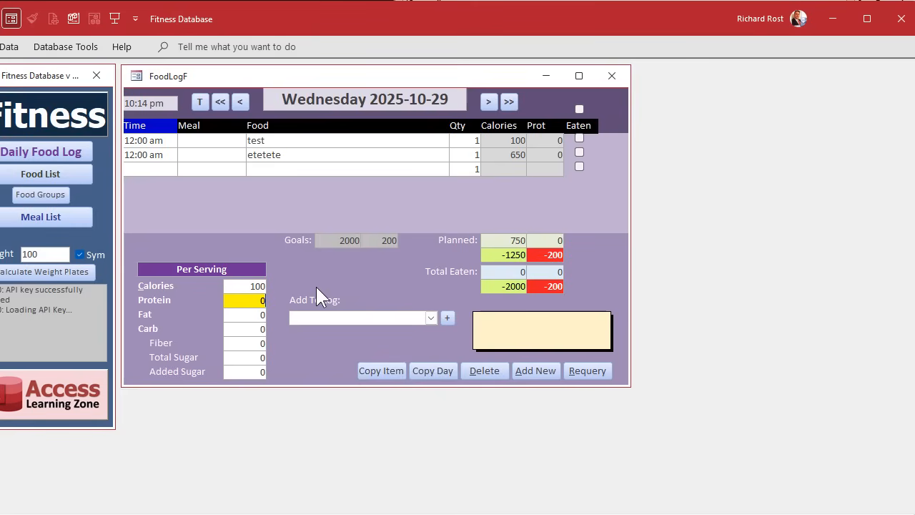
{"action": "type", "text": "400"}
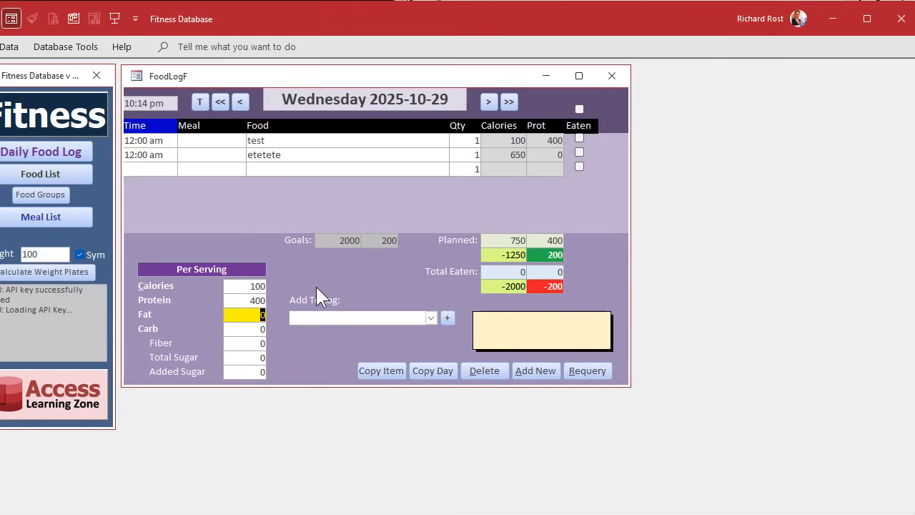
{"action": "left_click", "coordinate": [464, 140]}
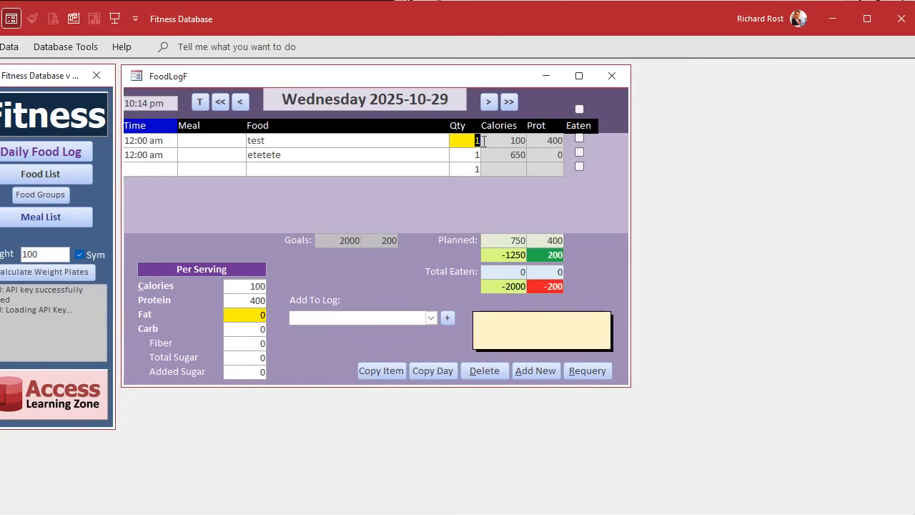
{"action": "type", "text": "2"}
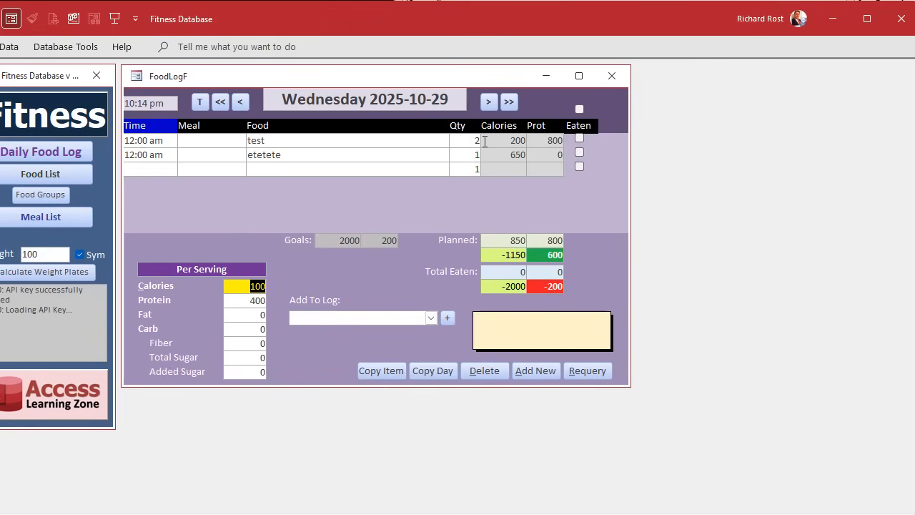
{"action": "mouse_move", "coordinate": [499, 271]}
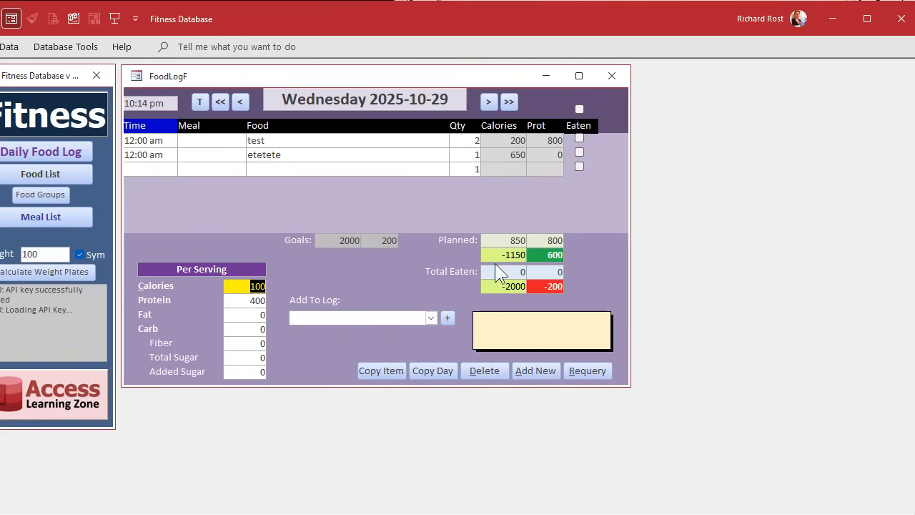
{"action": "mouse_move", "coordinate": [598, 275]}
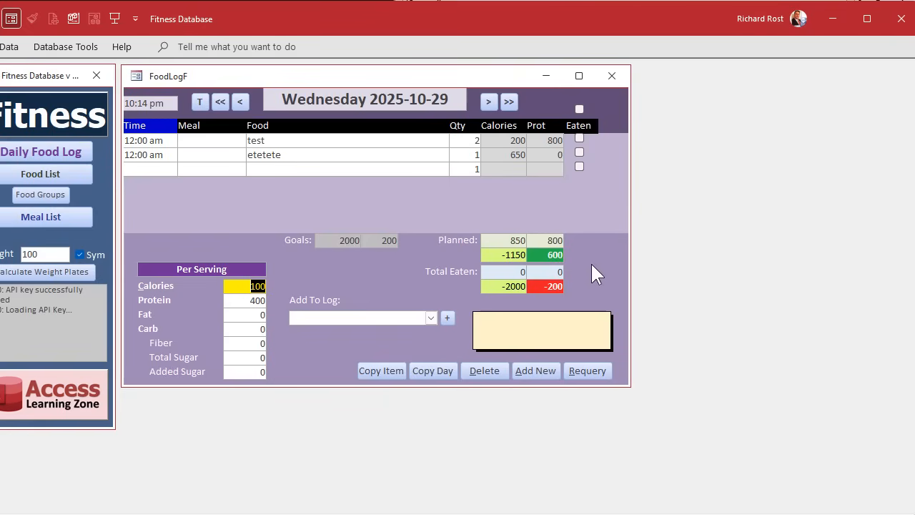